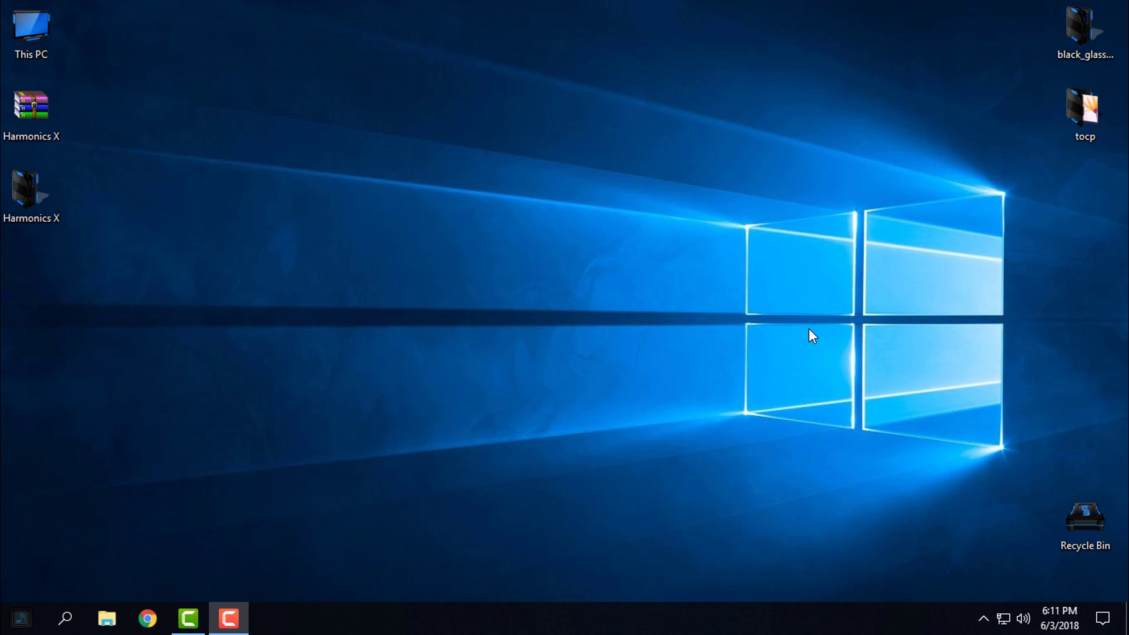
mouse_move(887, 301)
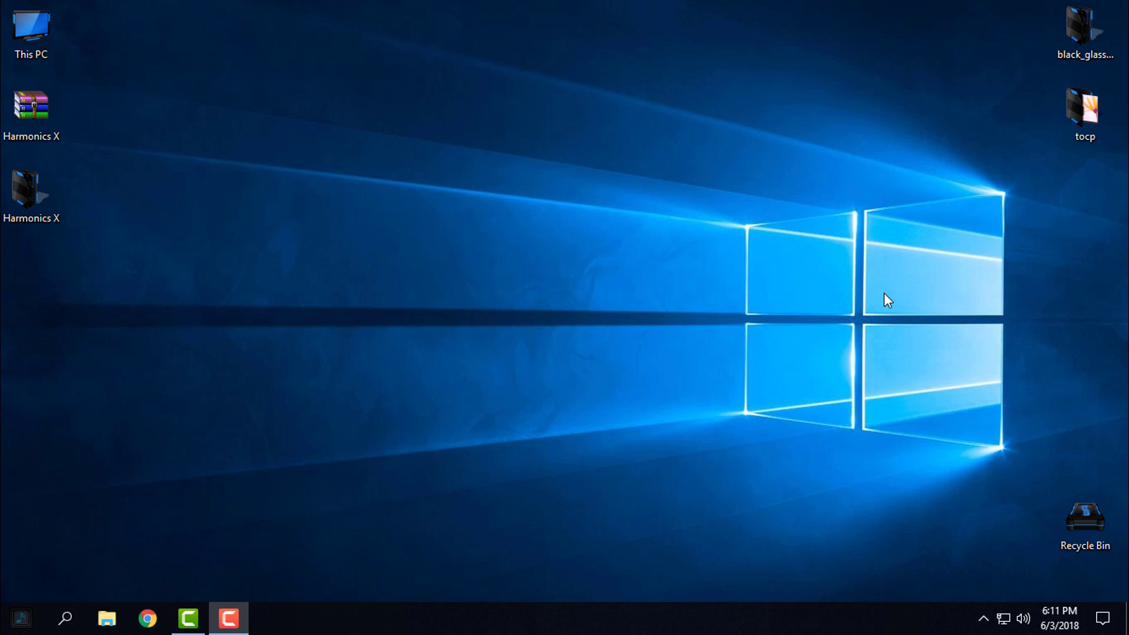
- Select the Harmonics X archive on the desktop and view its options
click(31, 115)
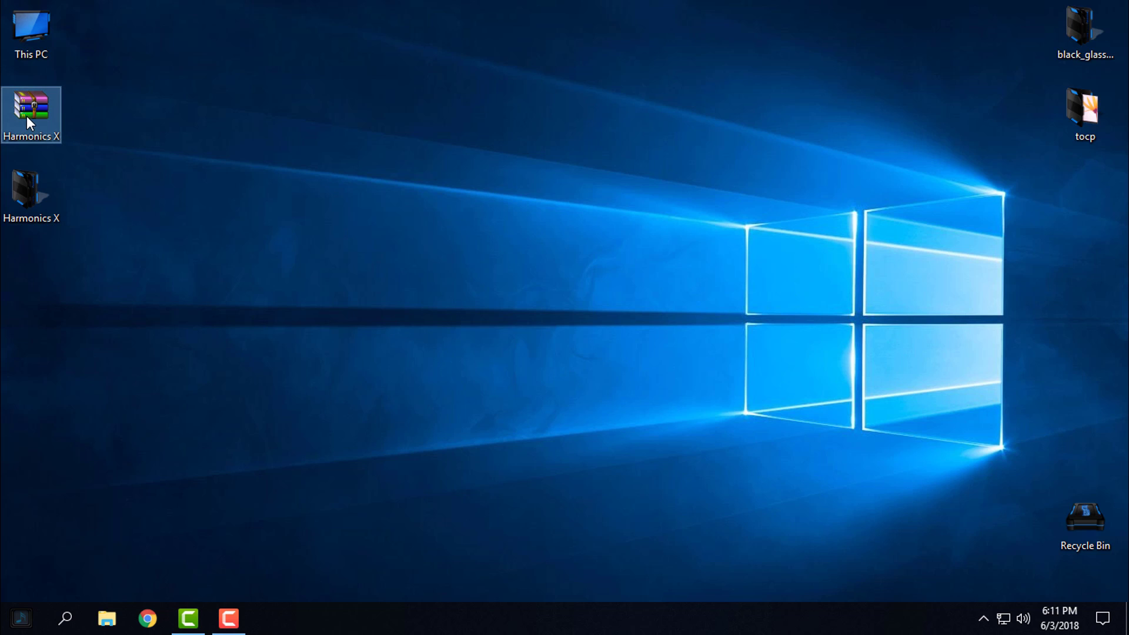
right_click(31, 115)
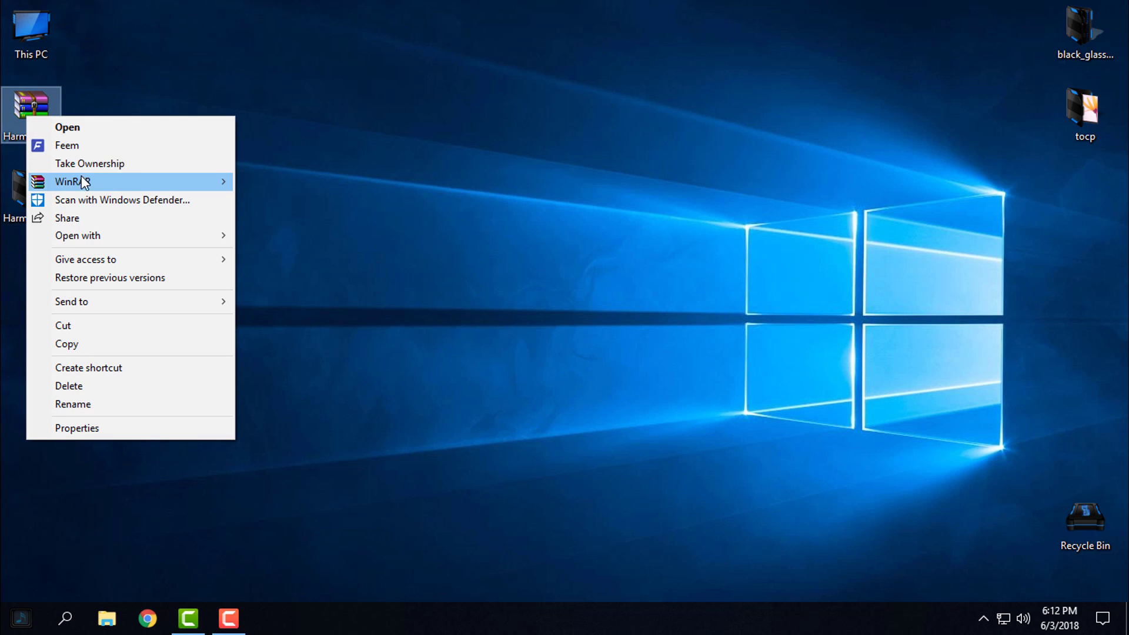
mouse_move(71, 181)
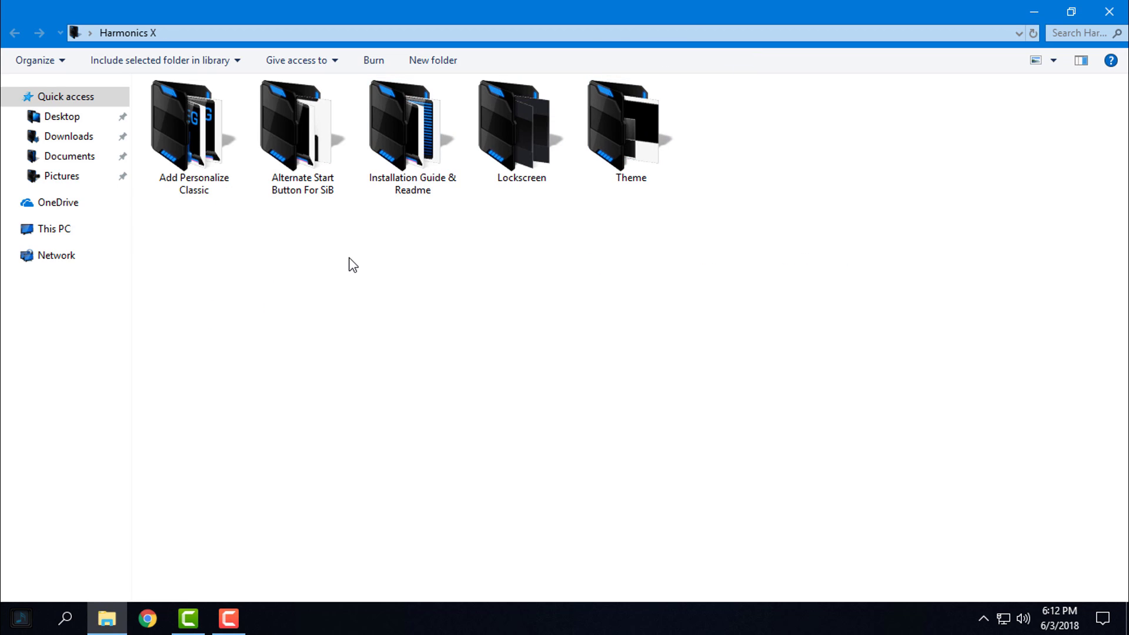
double_click(192, 122)
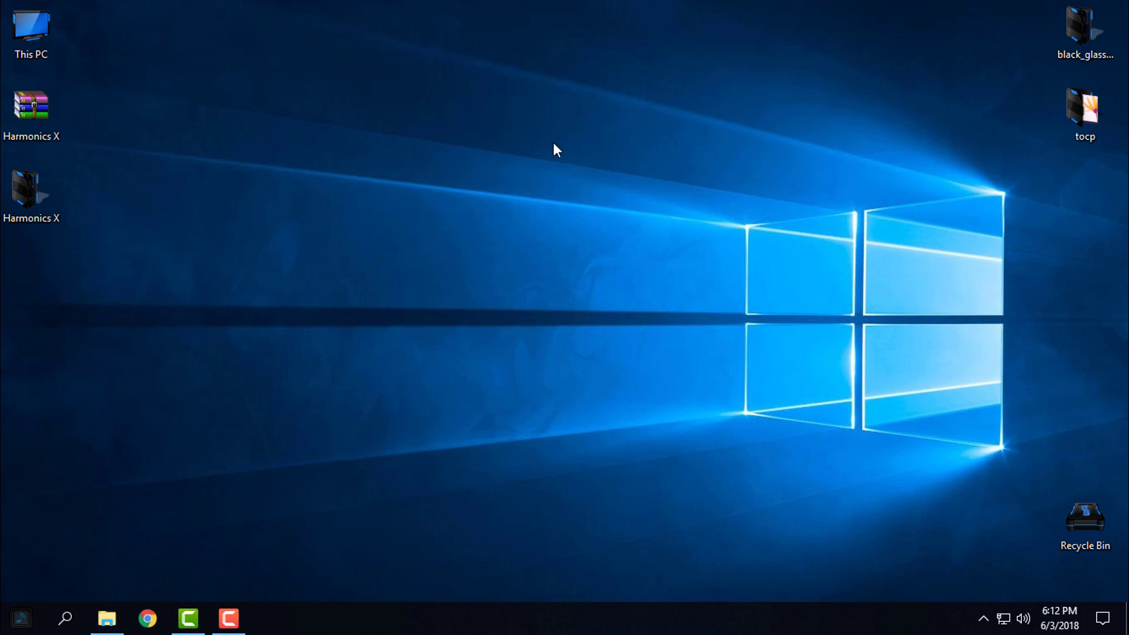
- Show the classic Personalization window maximized, scrolled to the installed themes
right_click(554, 149)
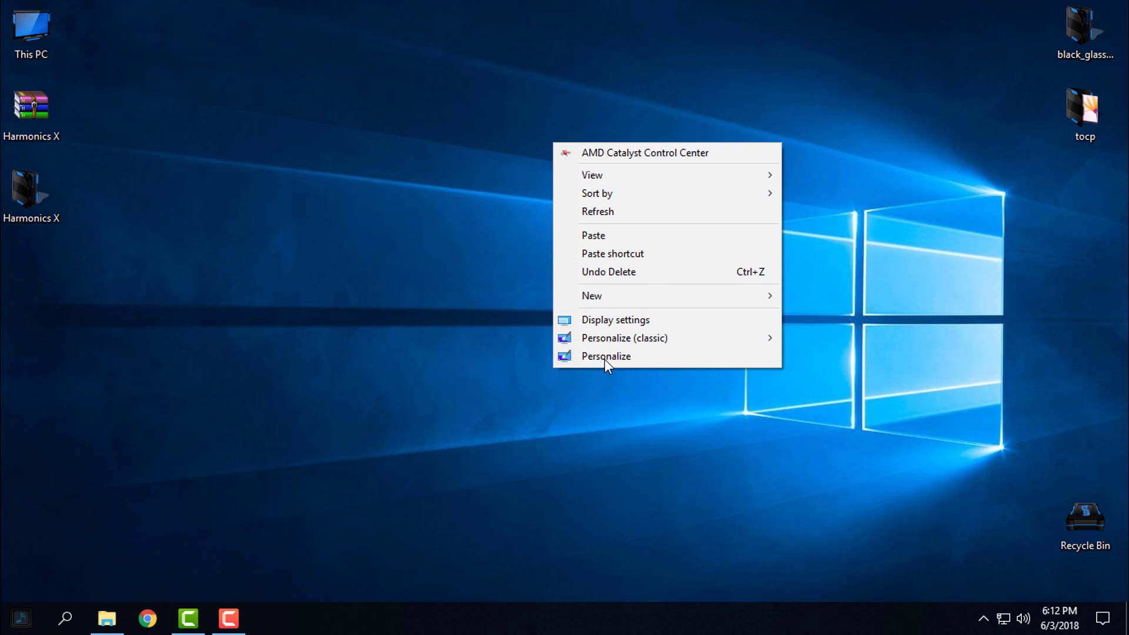
mouse_move(623, 338)
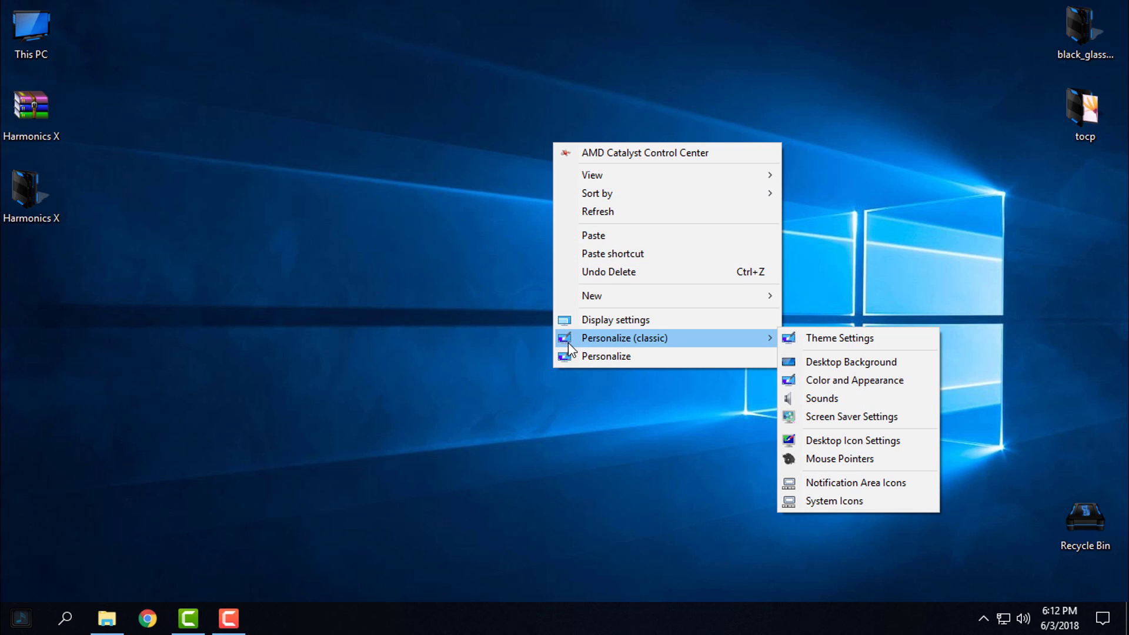
mouse_move(666, 345)
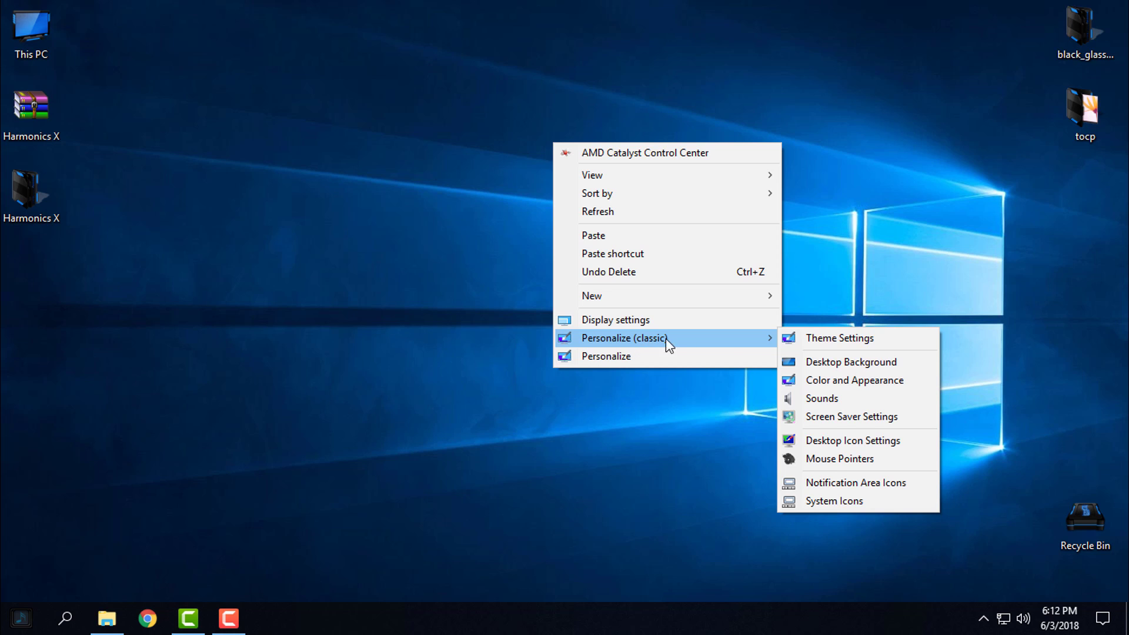
click(838, 337)
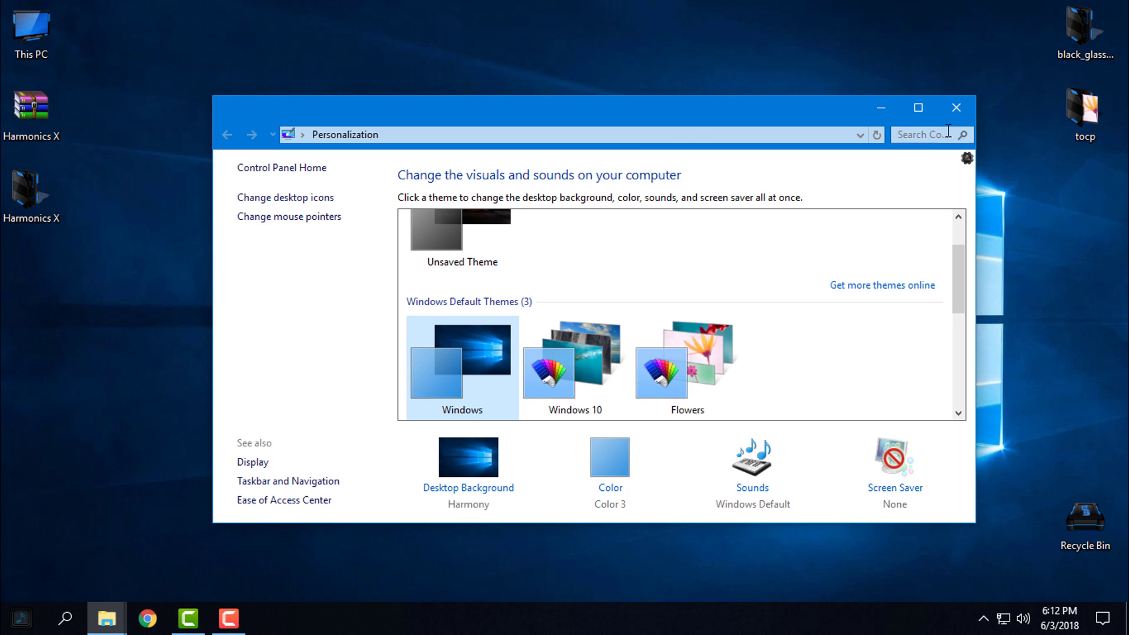
click(918, 107)
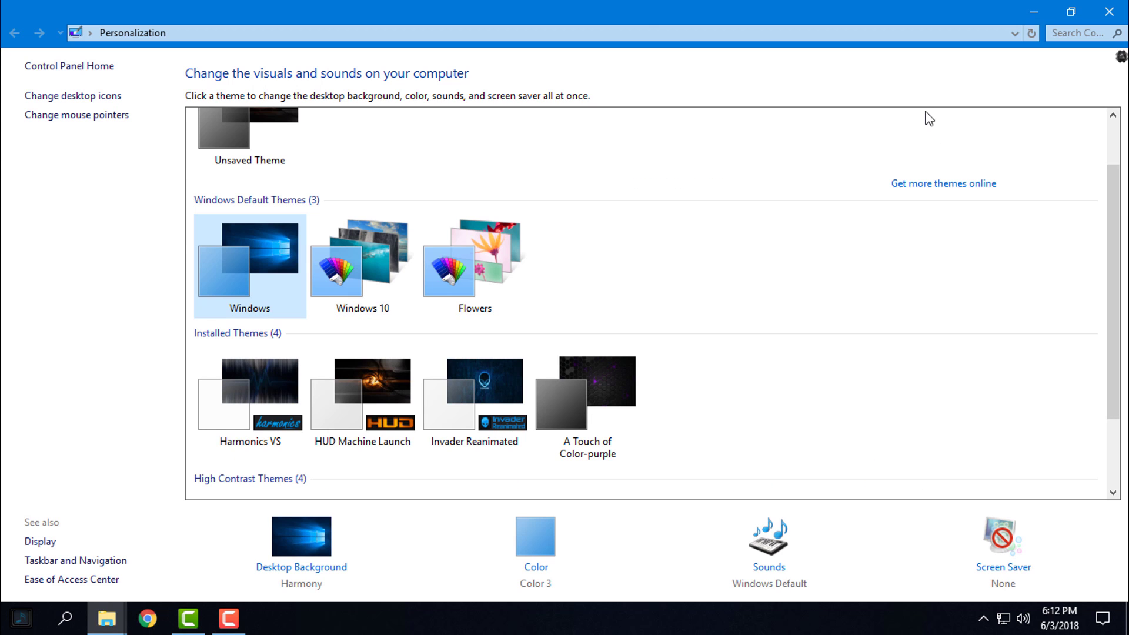
scroll(down, 3)
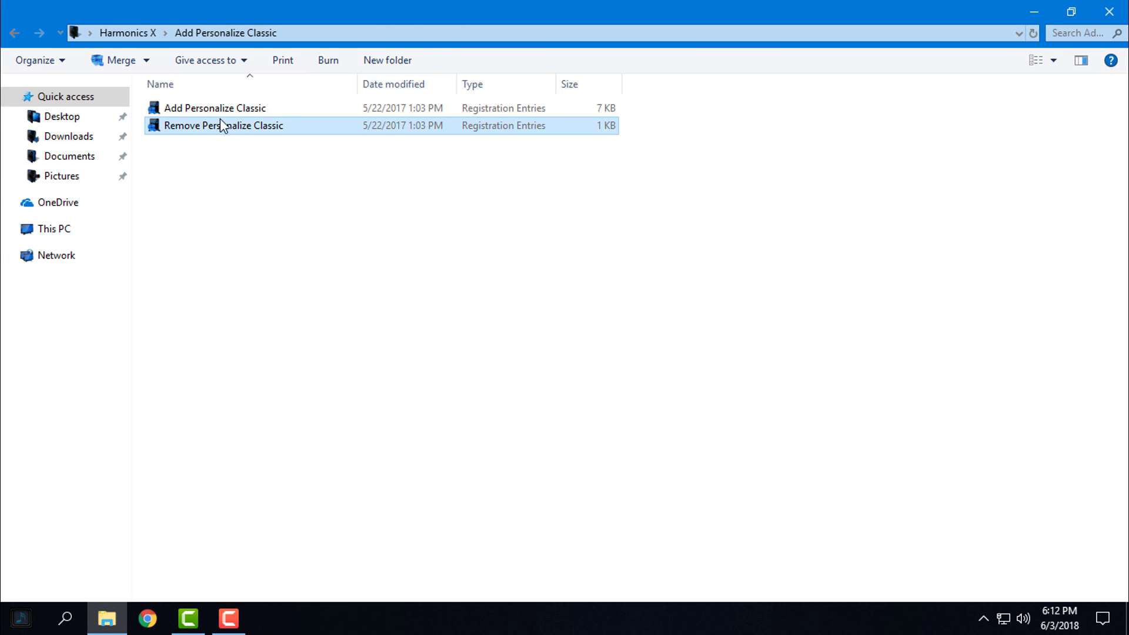
- Browse into the Harmonics X folder and its Installation Guide & Readme folder
double_click(224, 126)
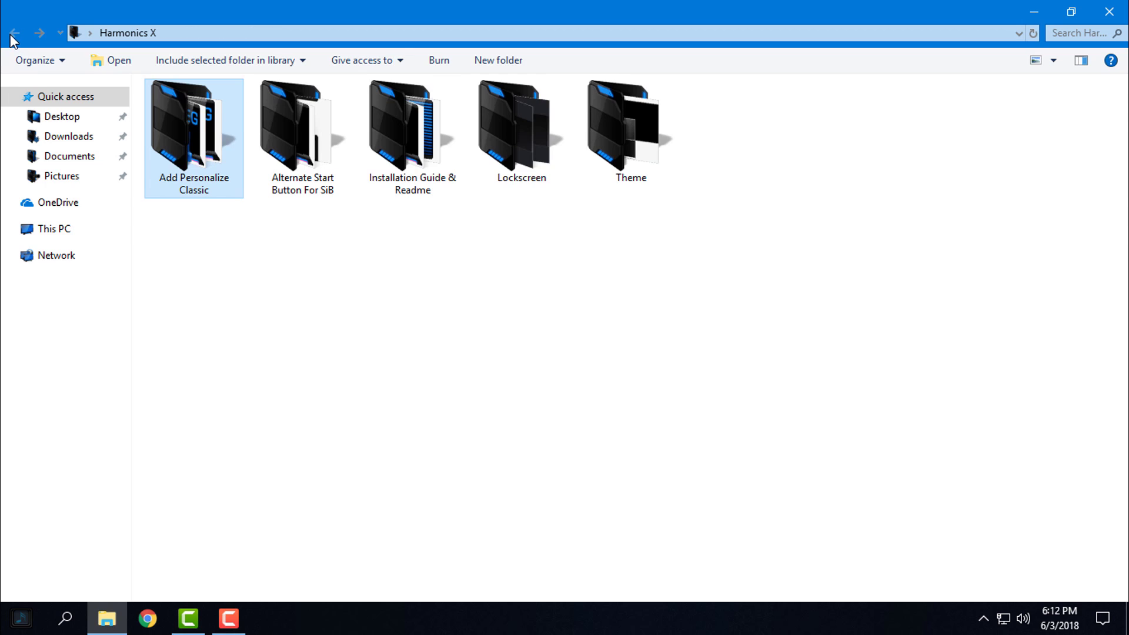
double_click(301, 127)
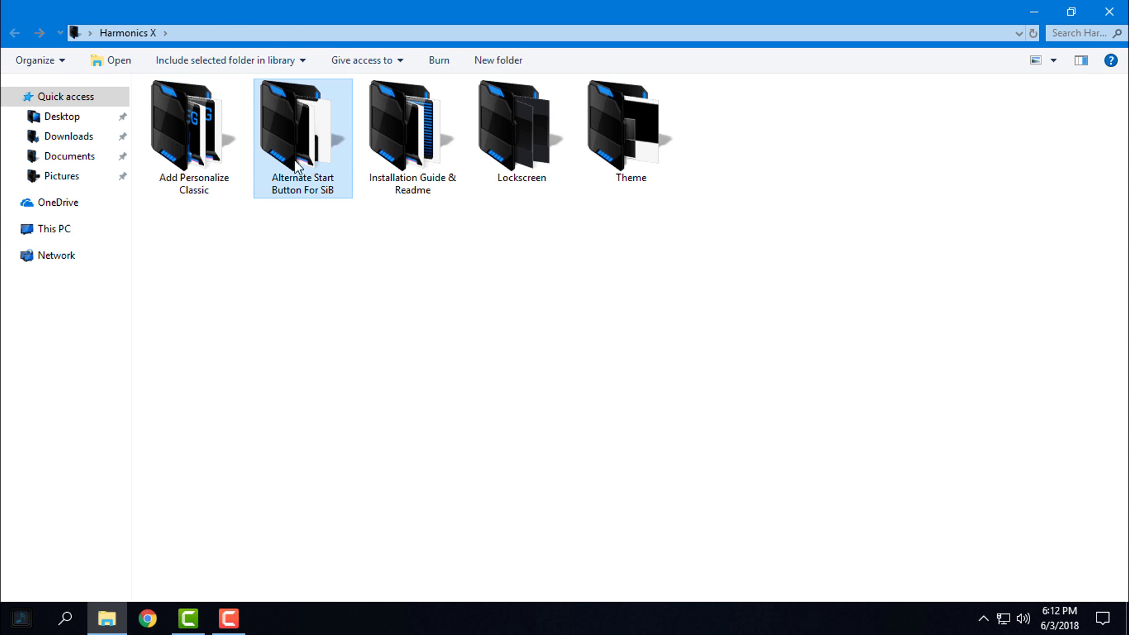
click(413, 130)
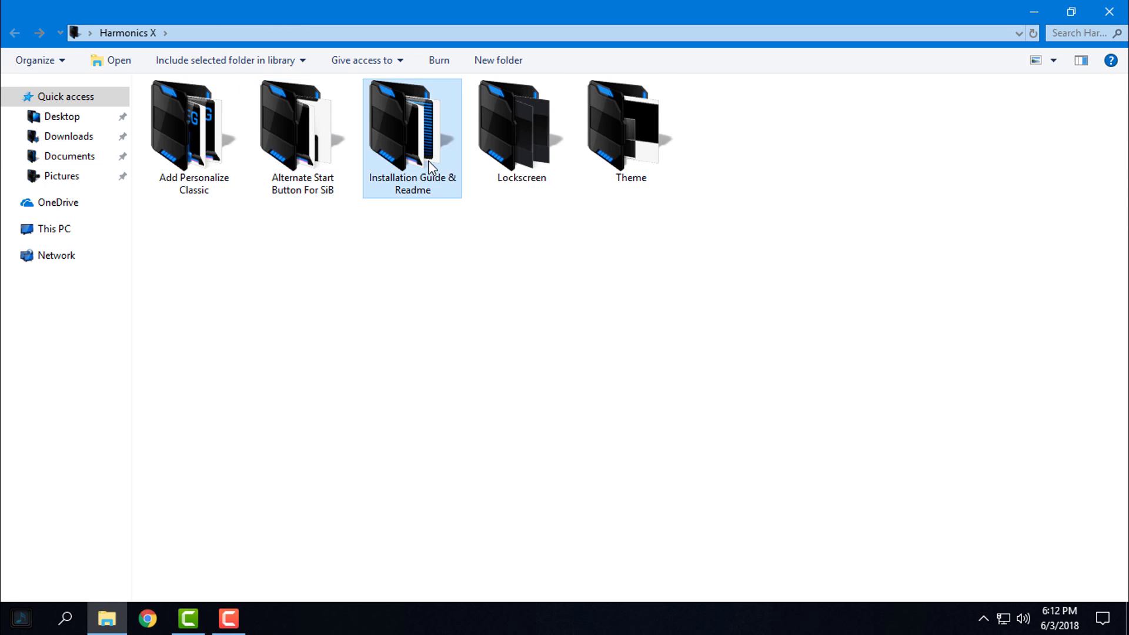
double_click(412, 130)
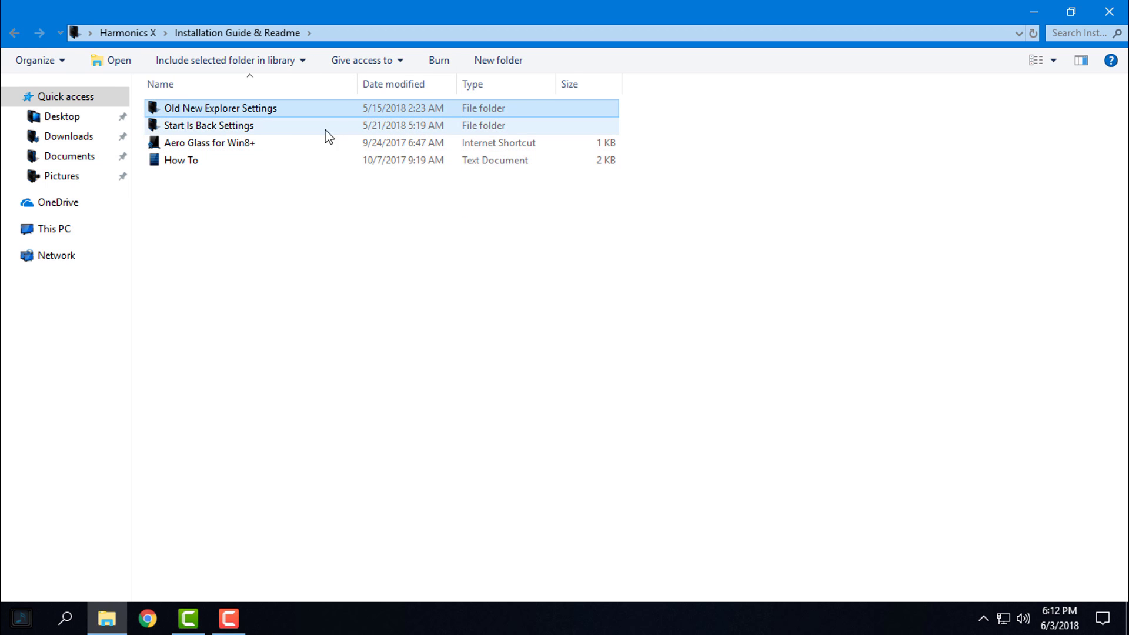
- Look inside Start Is Back Settings, return and select the Aero Glass for Win8+ shortcut
double_click(210, 126)
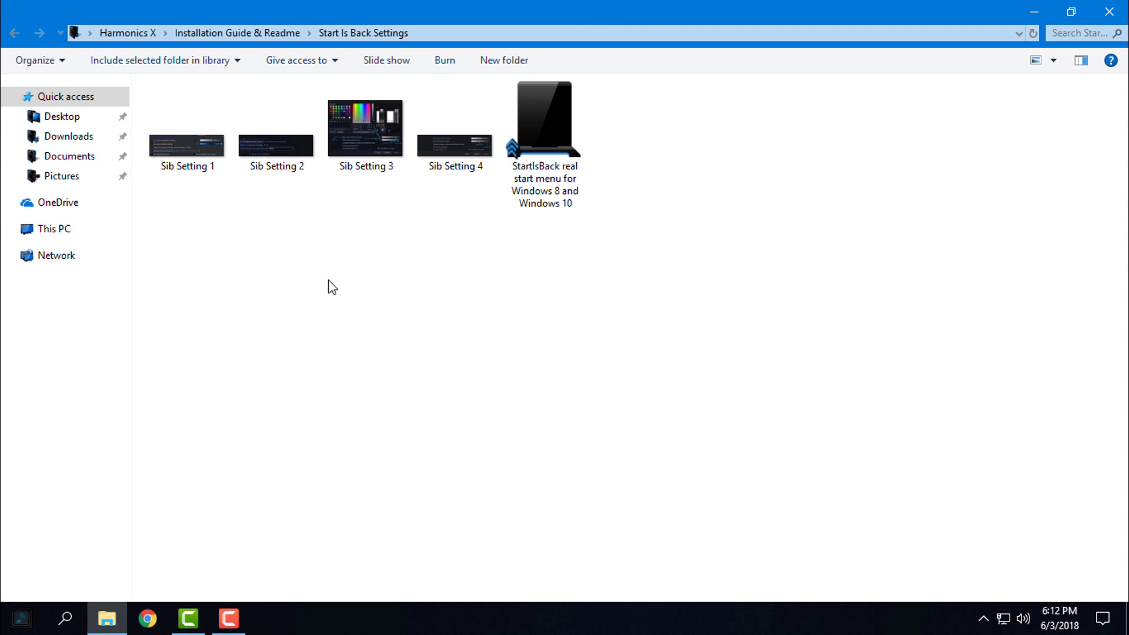
click(14, 33)
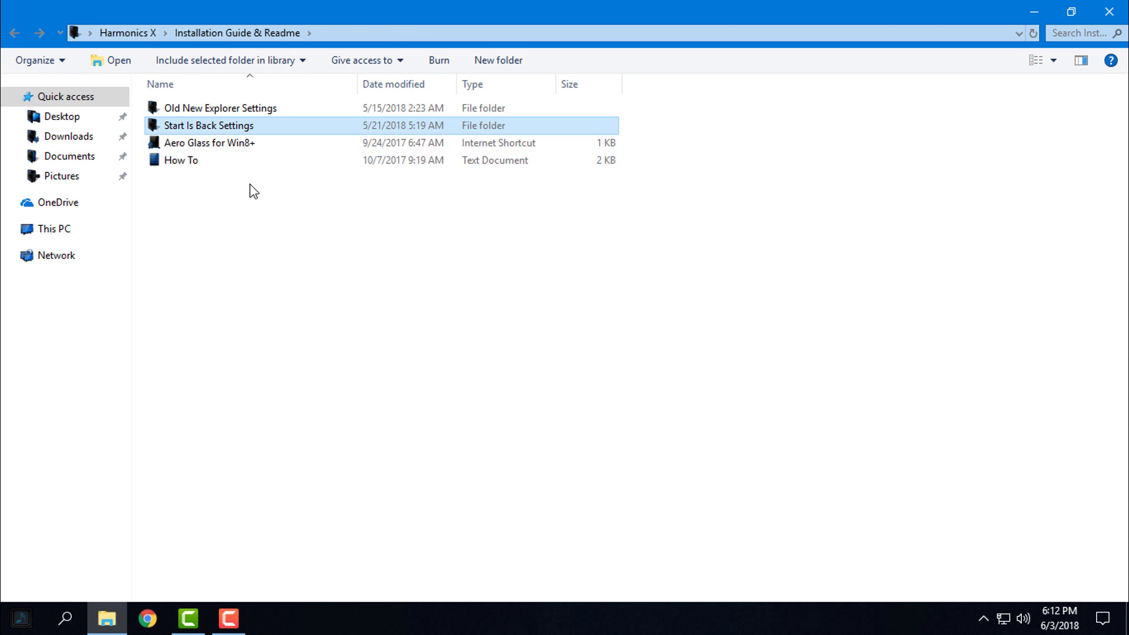
click(211, 142)
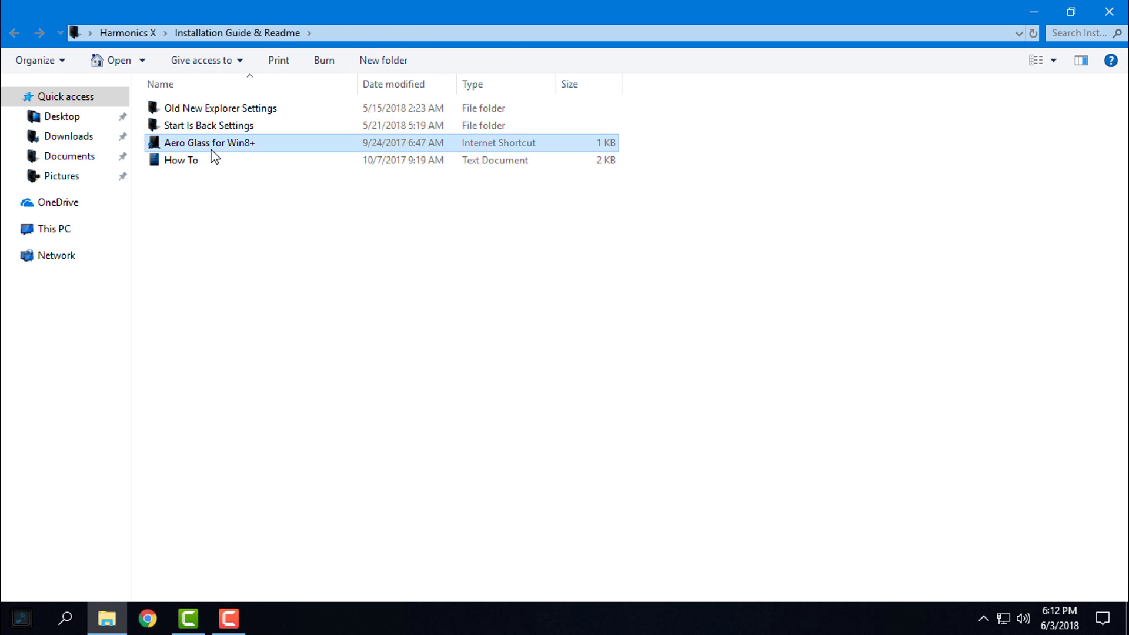
mouse_move(240, 219)
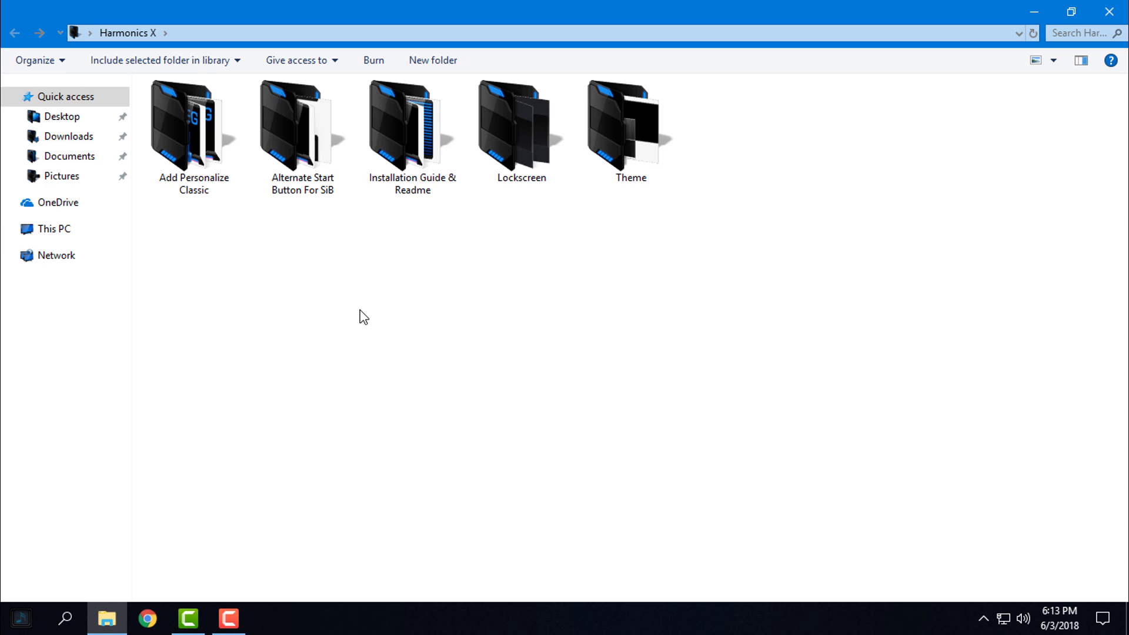
mouse_move(551, 200)
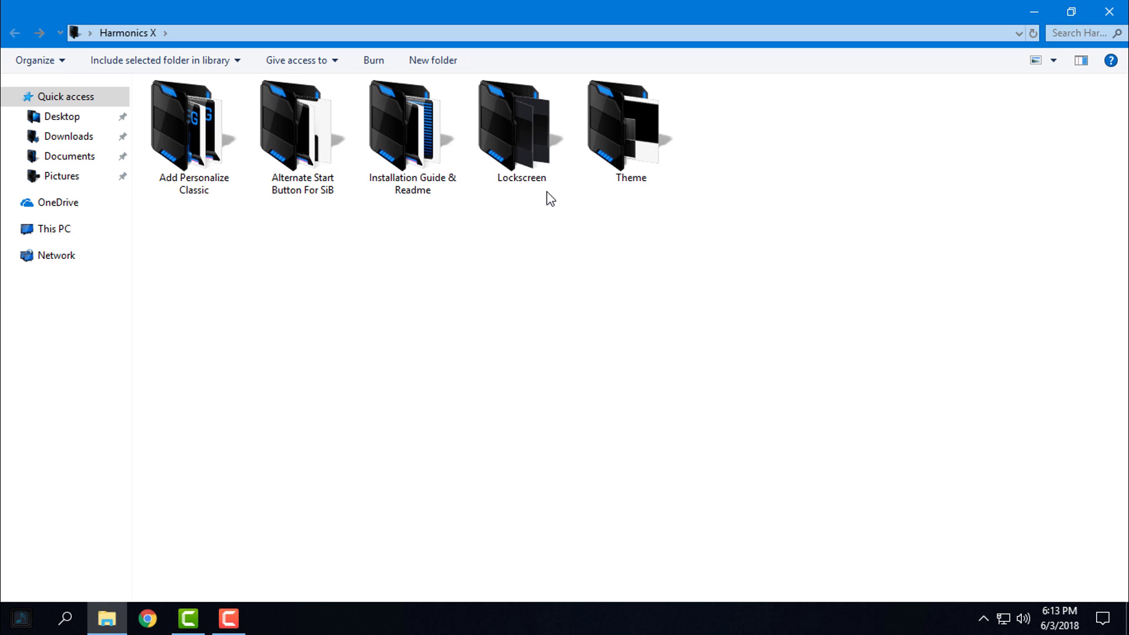
- Inspect the Theme folder's Harmonics files, then browse C:\Windows on Disk D
double_click(520, 126)
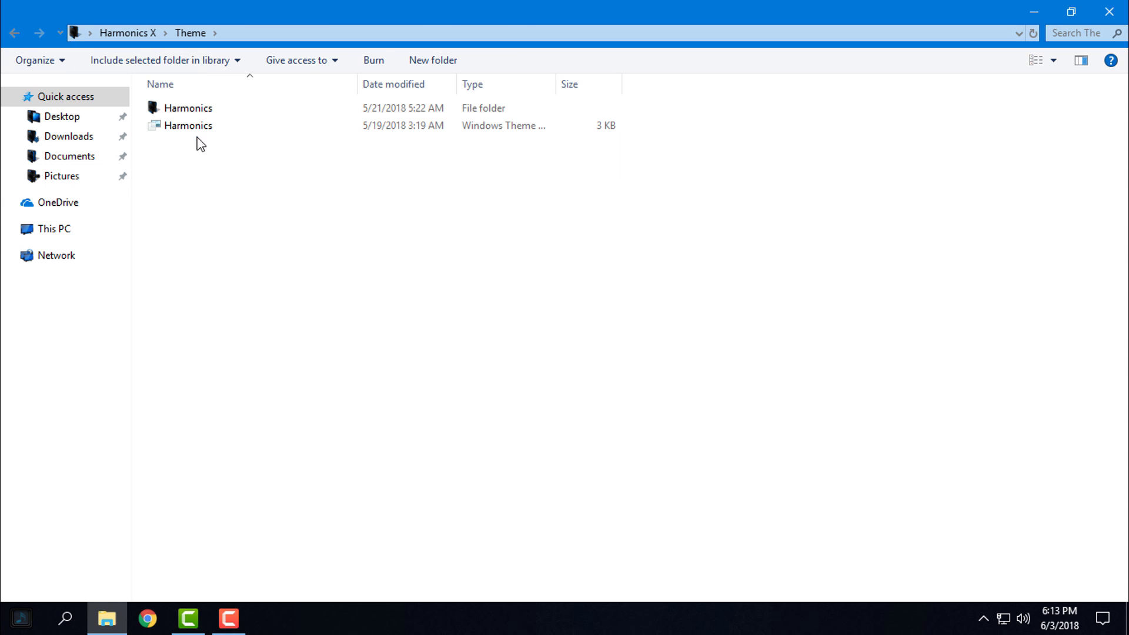
right_click(191, 107)
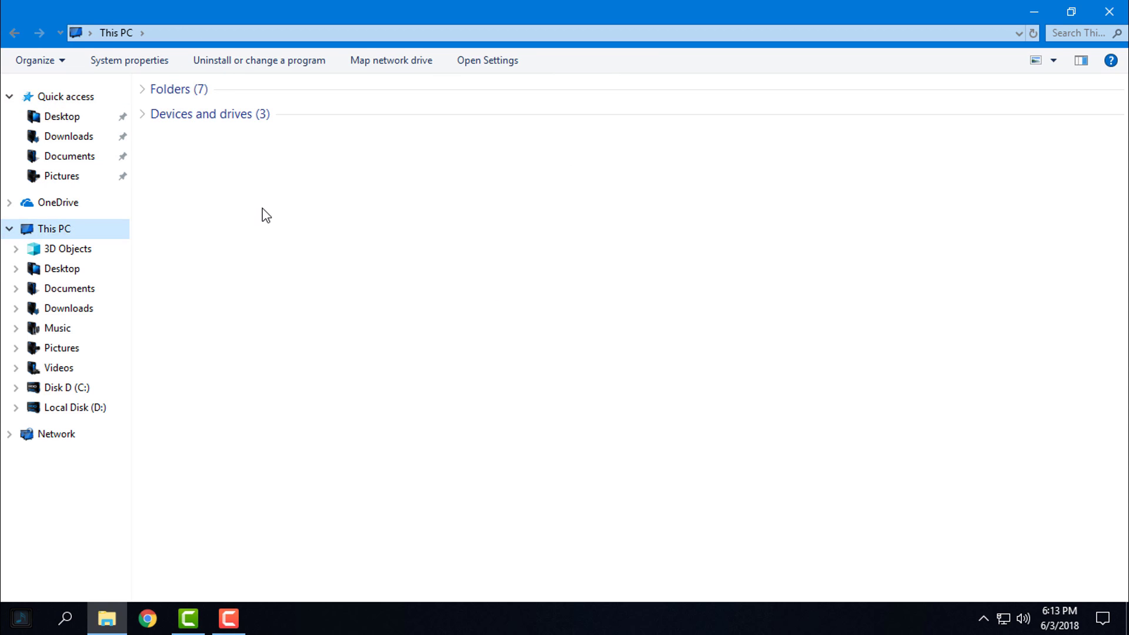
double_click(65, 387)
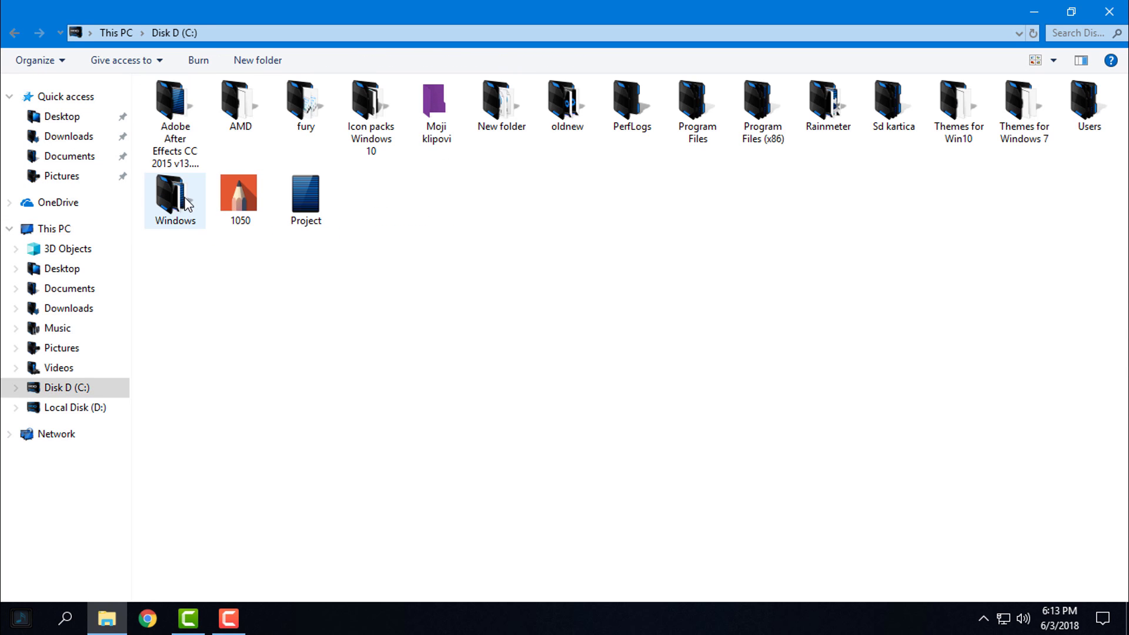
double_click(174, 193)
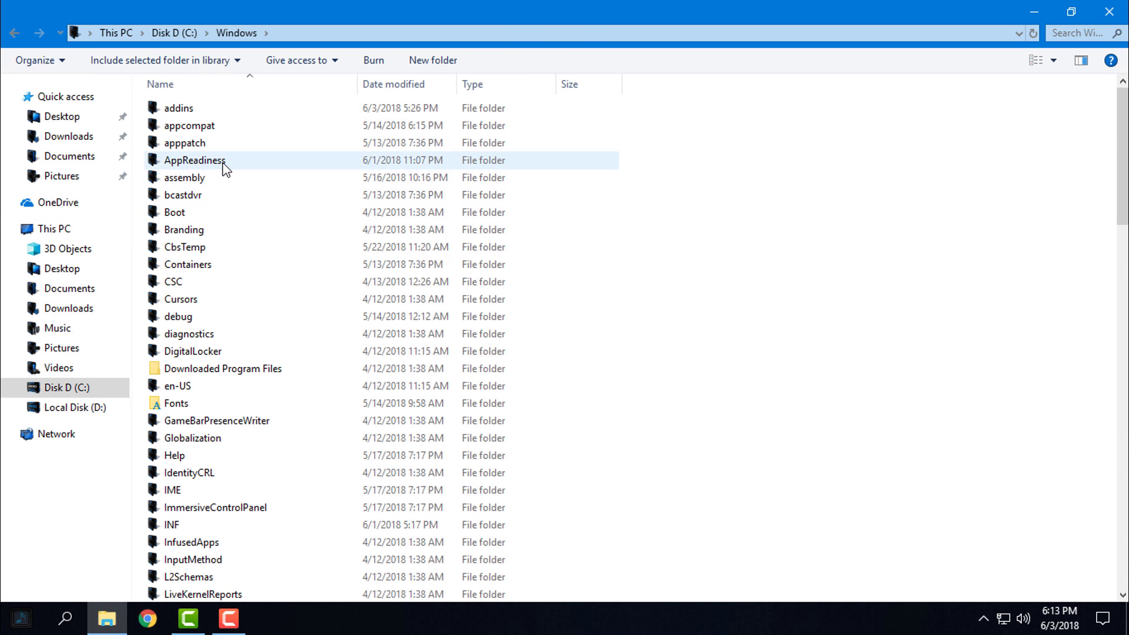
scroll(down, 3)
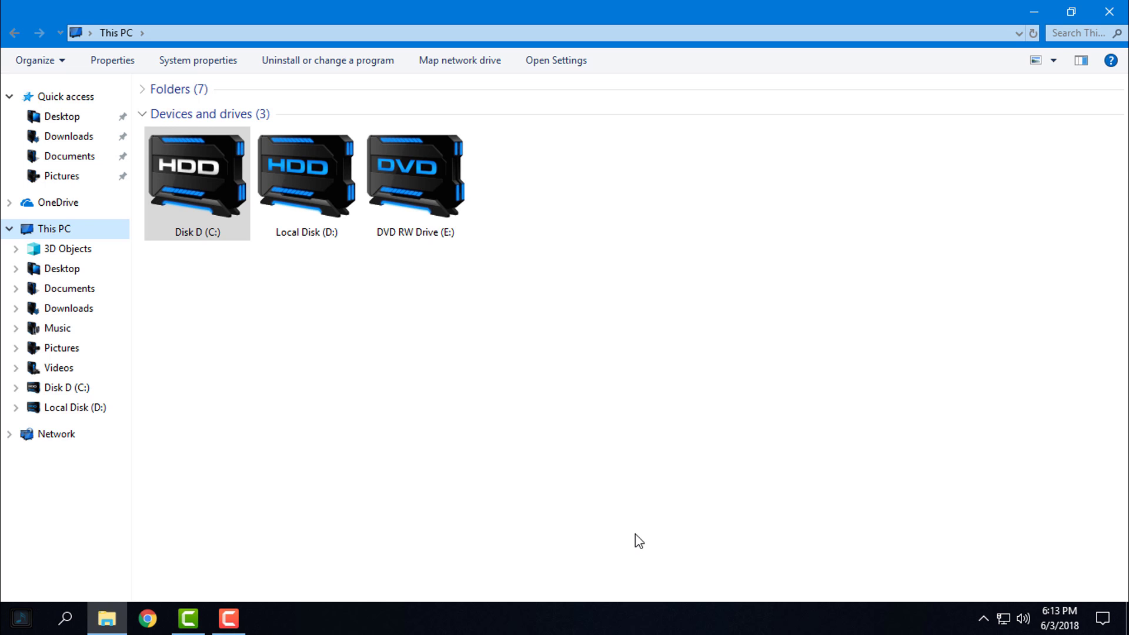
- Try Extra large drive icons, revert to Large icons, and close the This PC window
click(1036, 60)
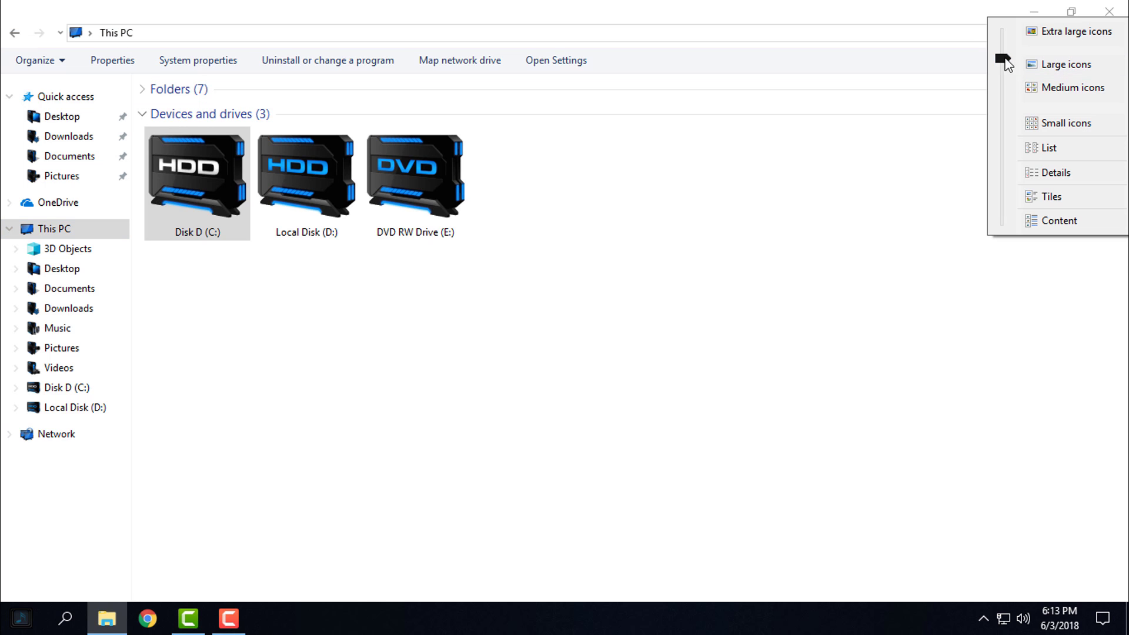
click(1073, 31)
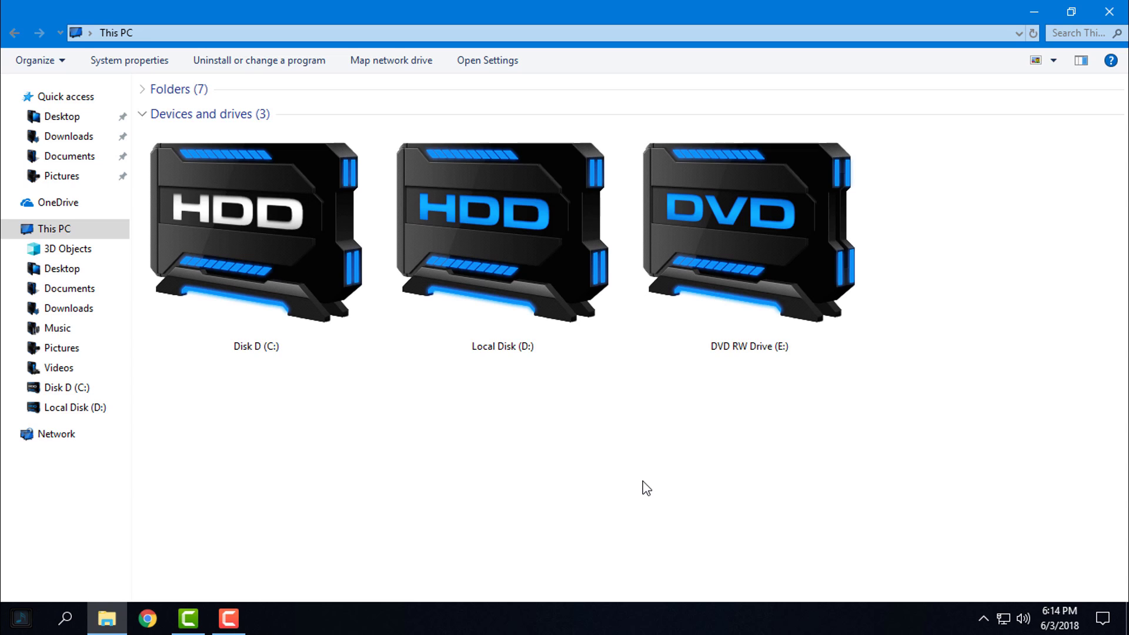
mouse_move(637, 377)
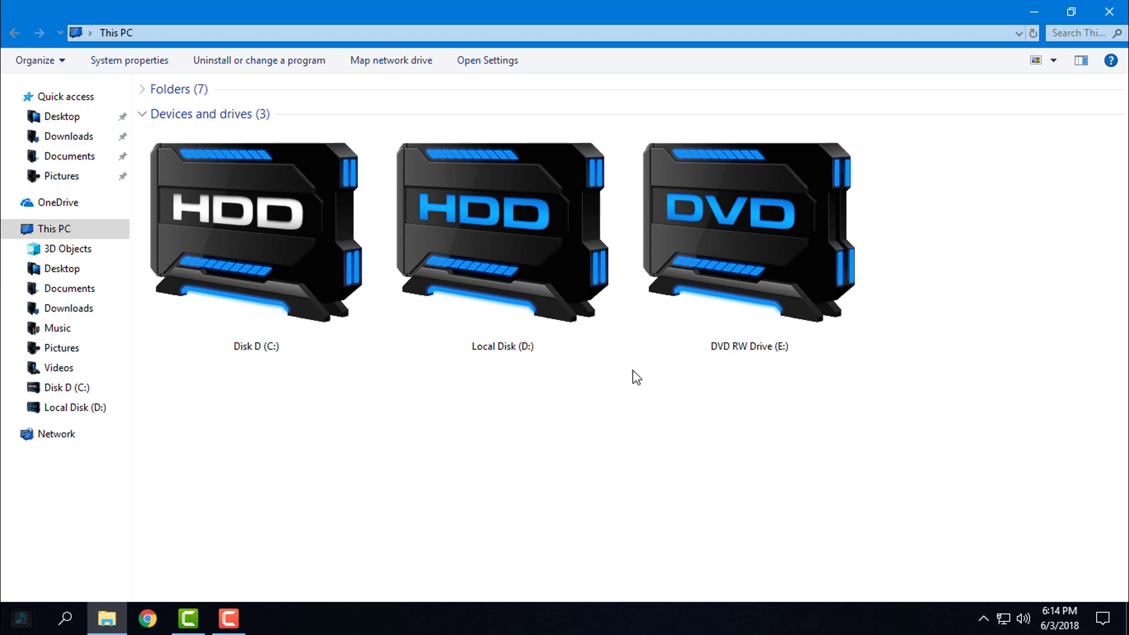
click(1052, 59)
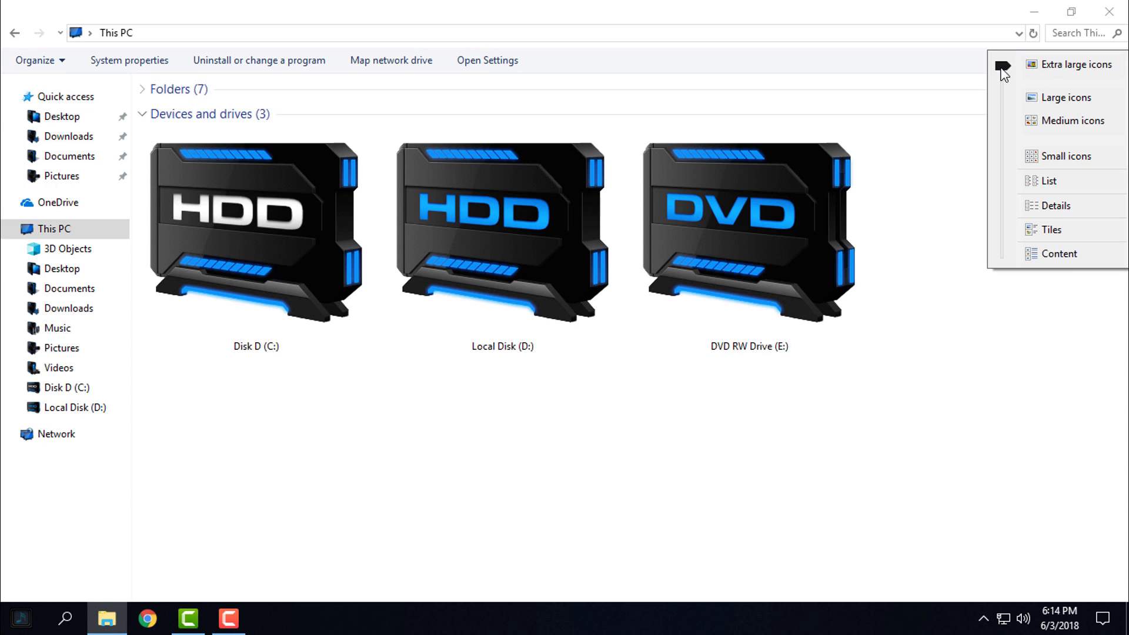
click(1067, 97)
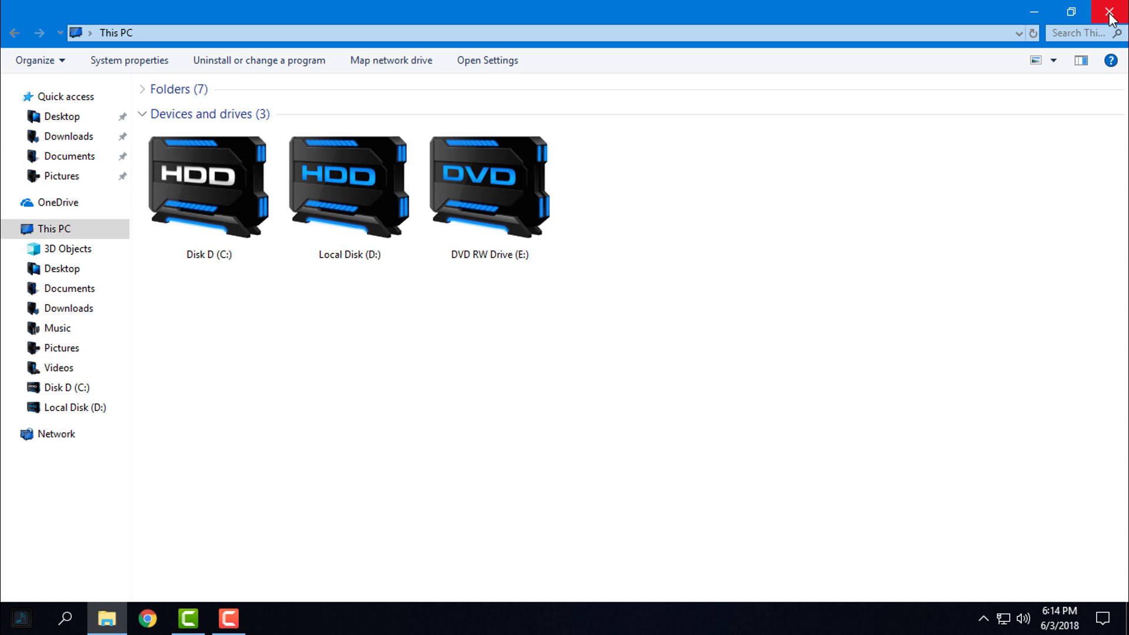
click(1115, 12)
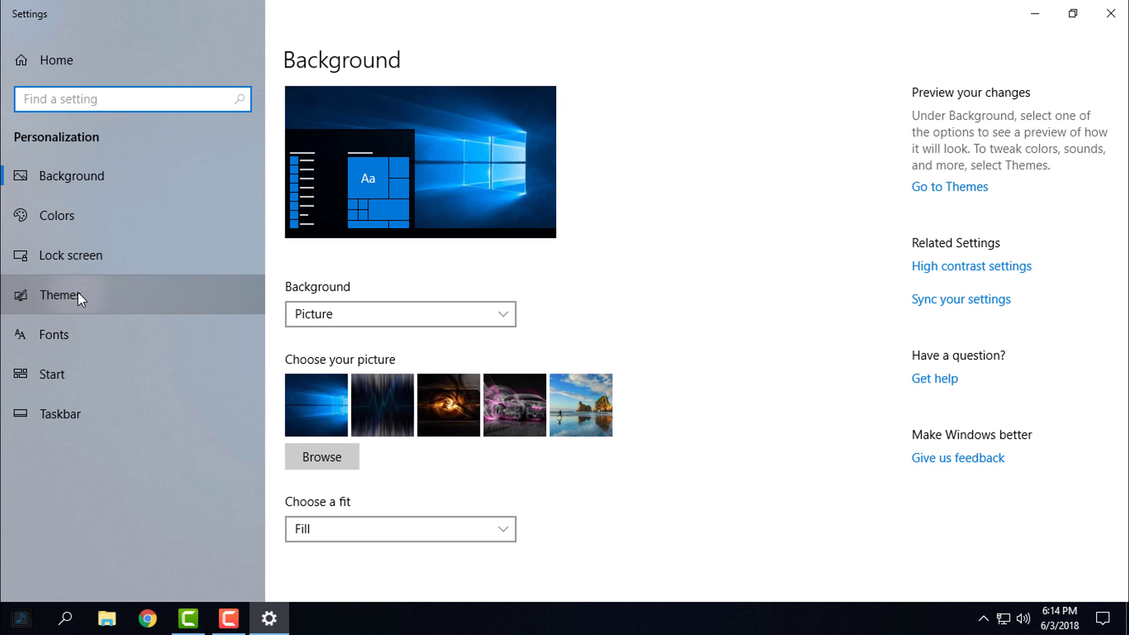
- Go to the Themes page and scroll to the Harmonics VS theme
click(60, 294)
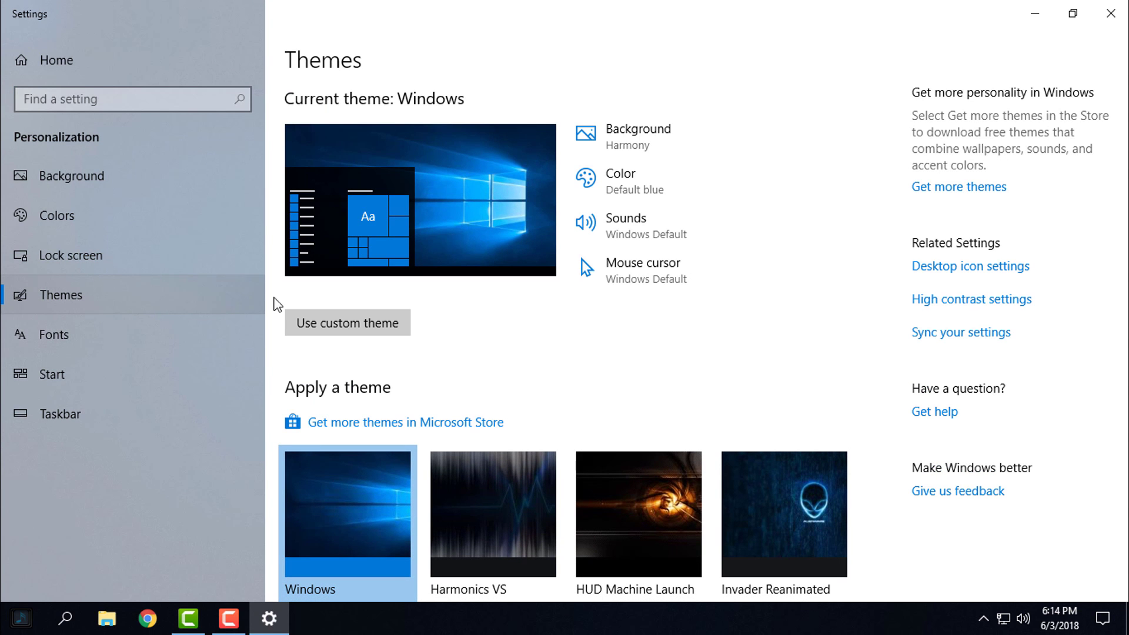
scroll(down, 3)
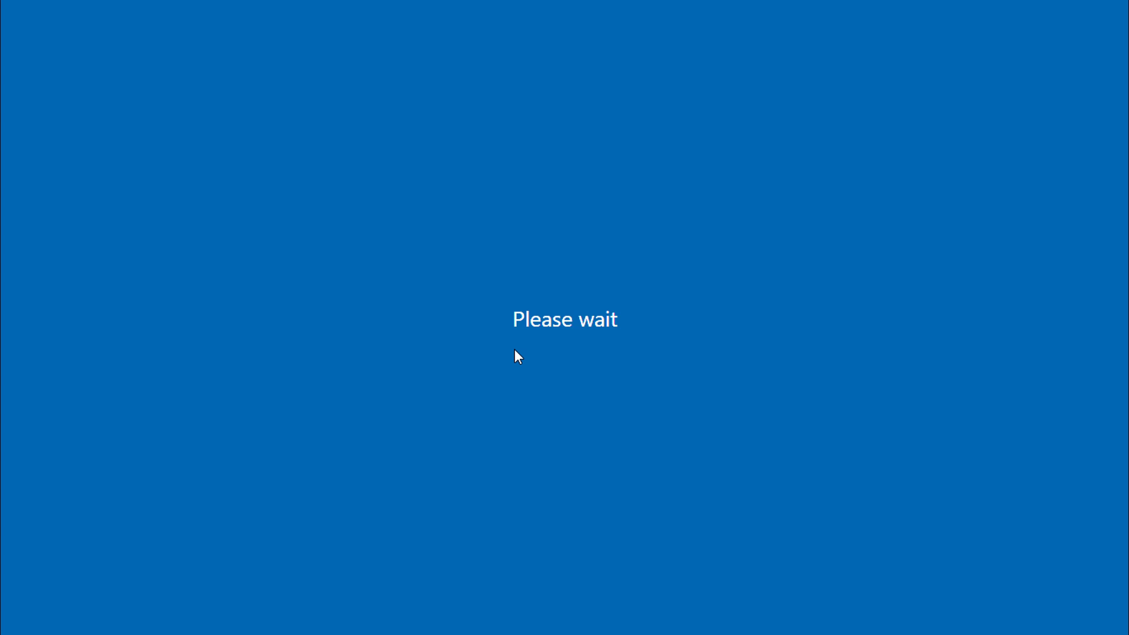
mouse_move(524, 330)
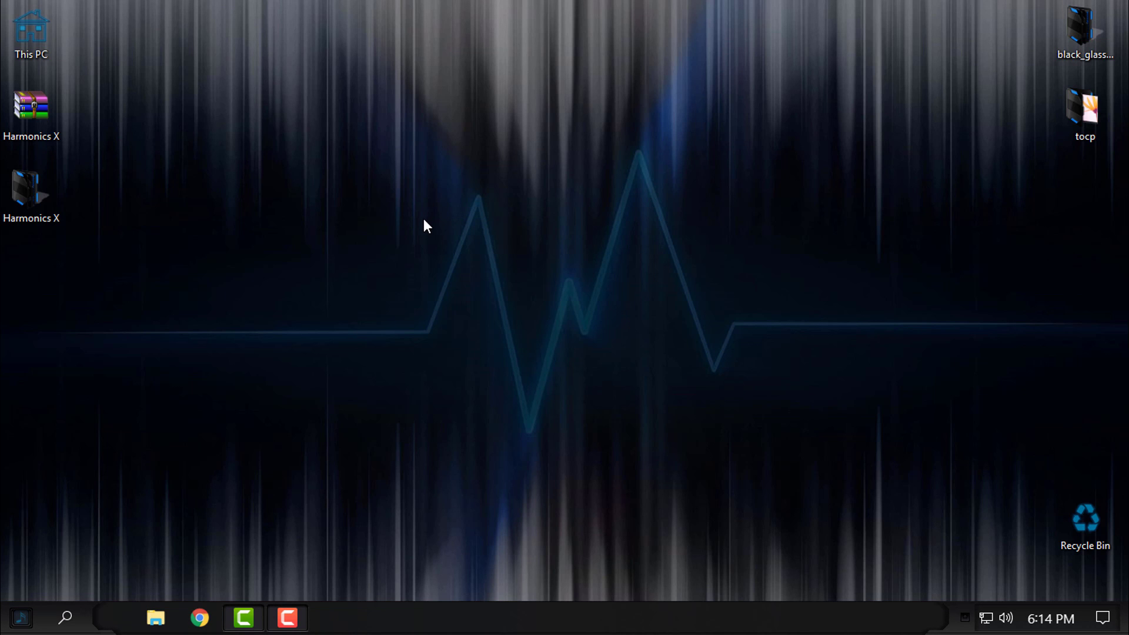
mouse_move(84, 518)
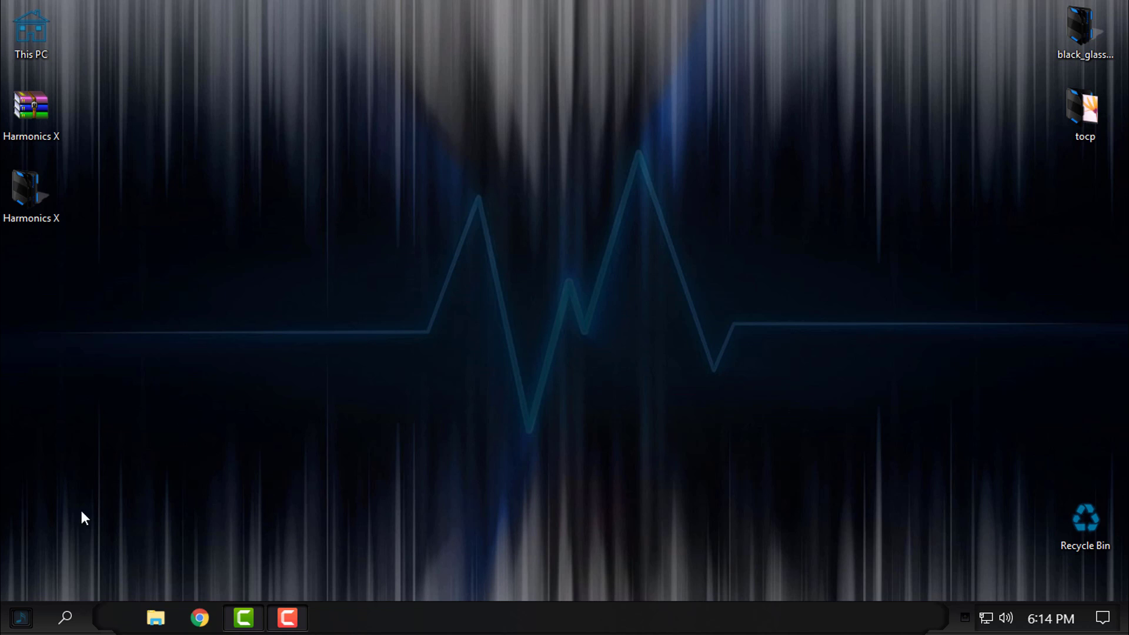
- Preview the new dark Harmonics start menu
click(20, 618)
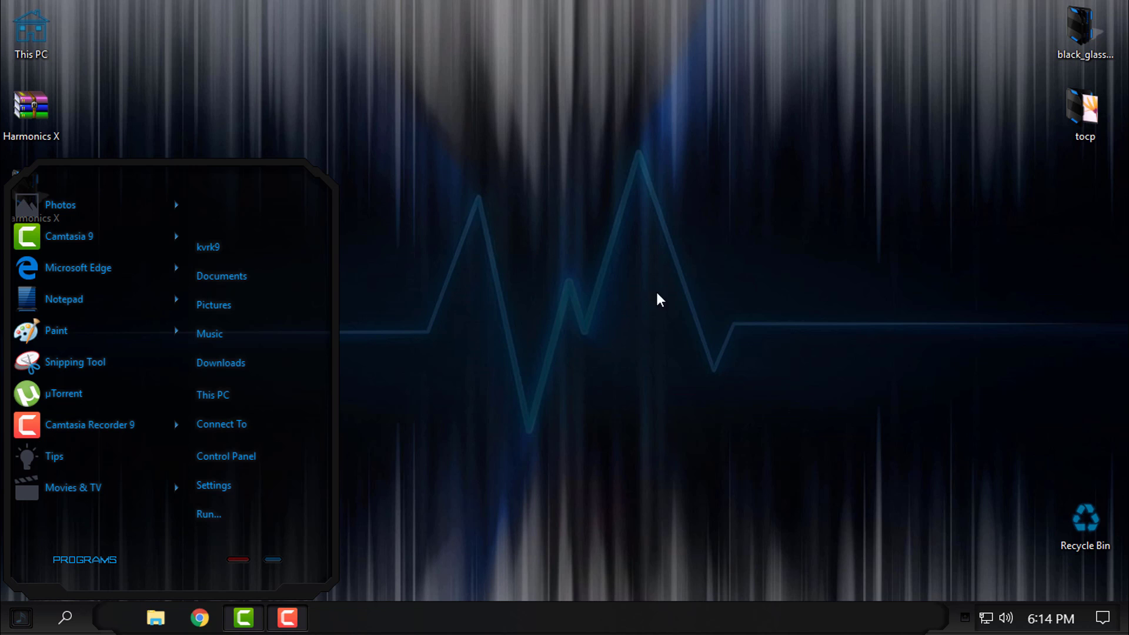
mouse_move(624, 470)
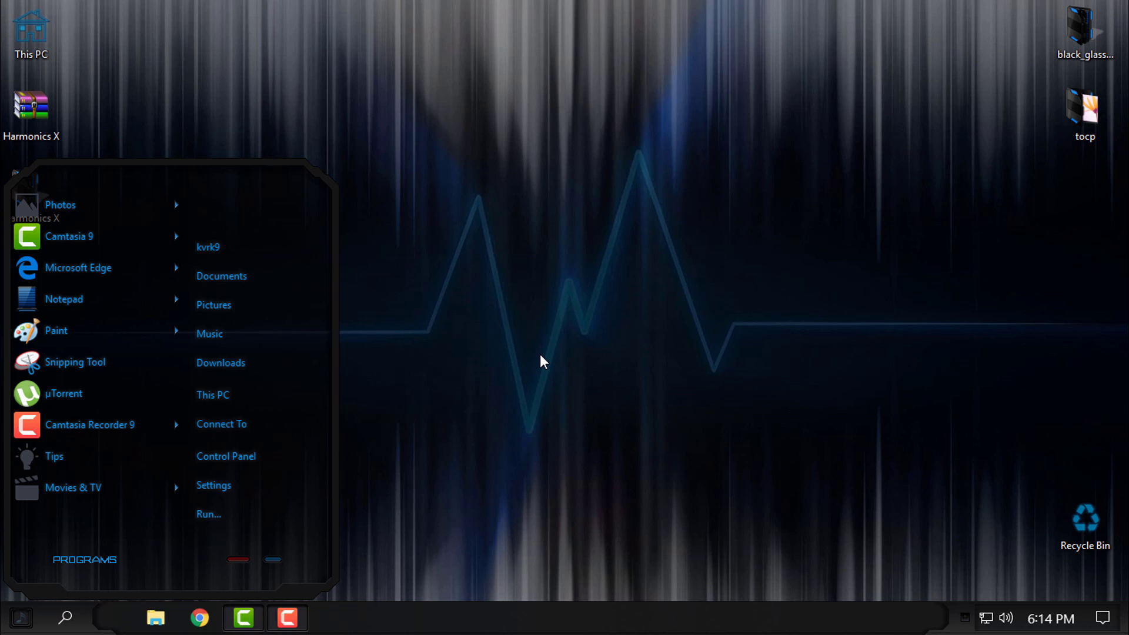
mouse_move(335, 271)
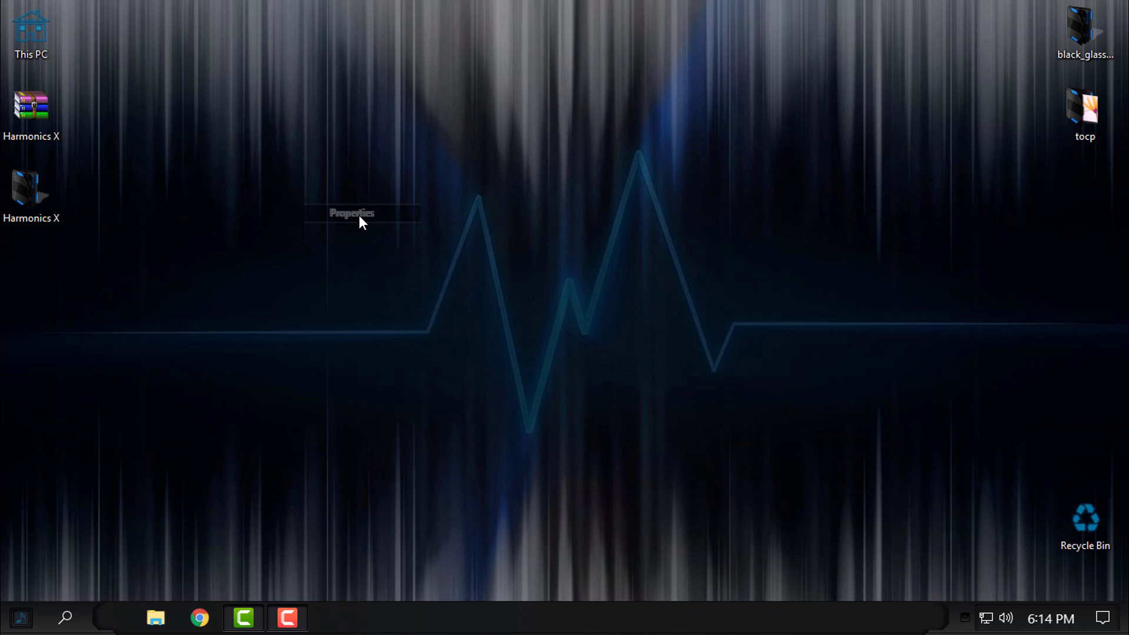
- In StartIsBack++ Properties, try the Windows 10 orb as the start button
click(351, 213)
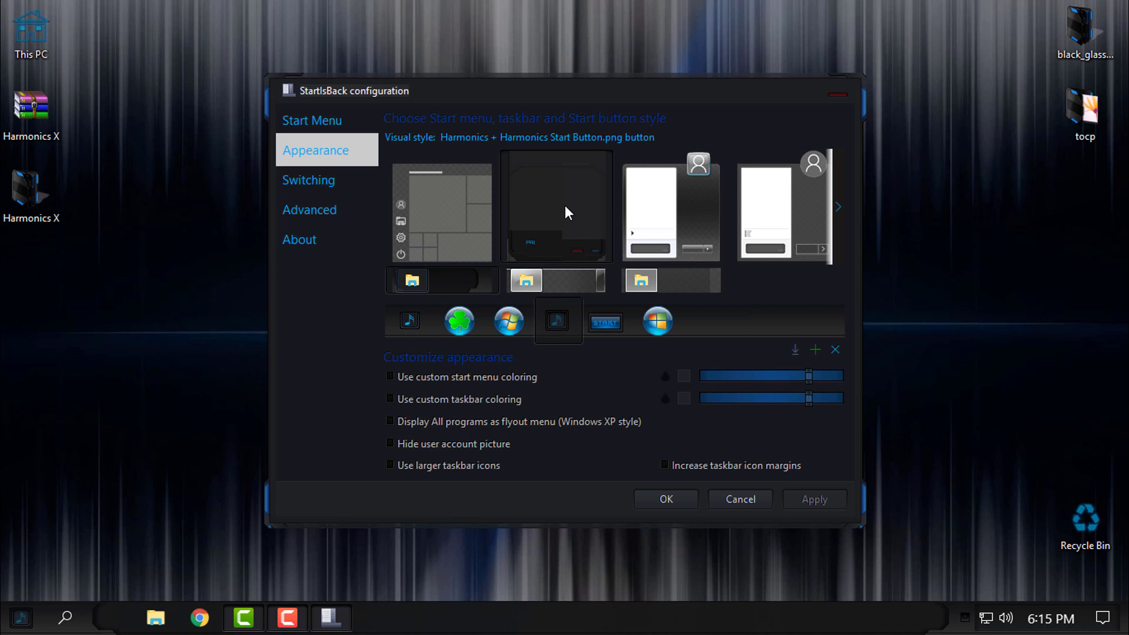
mouse_move(570, 243)
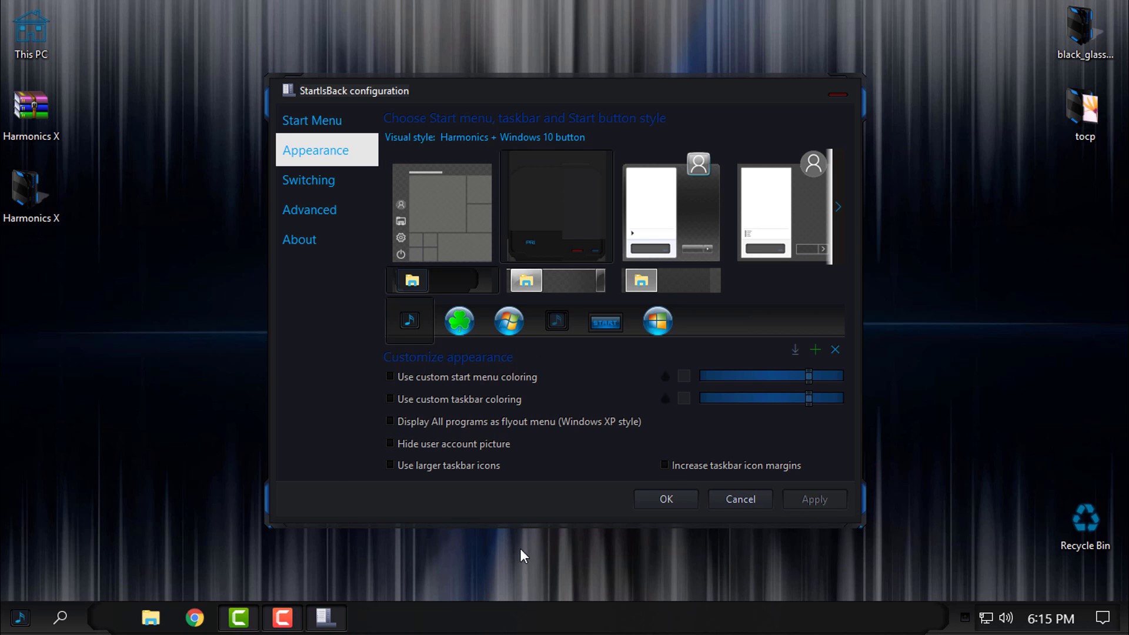
click(12, 618)
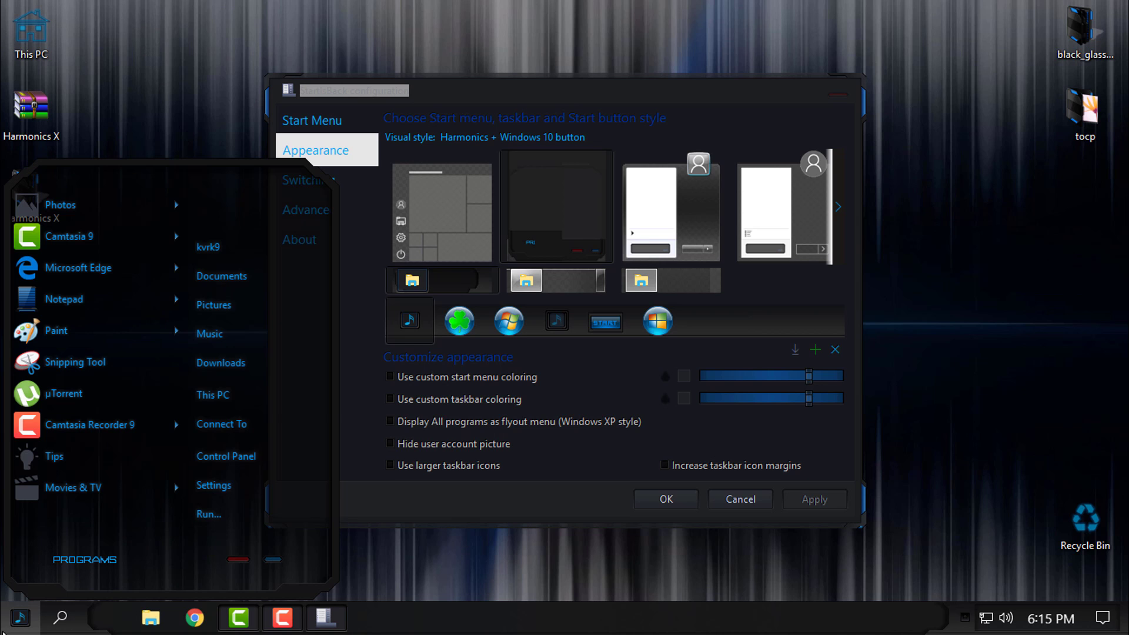
mouse_move(201, 99)
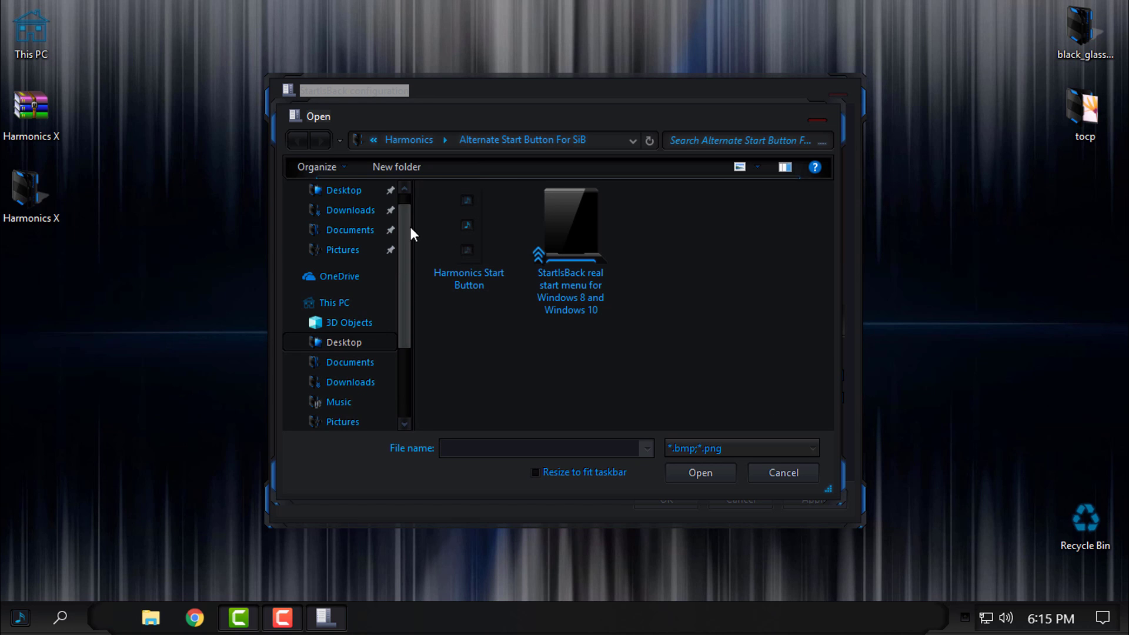
- Browse to Desktop > Harmonics X > Alternate Start Button For SiB for the button image
click(344, 342)
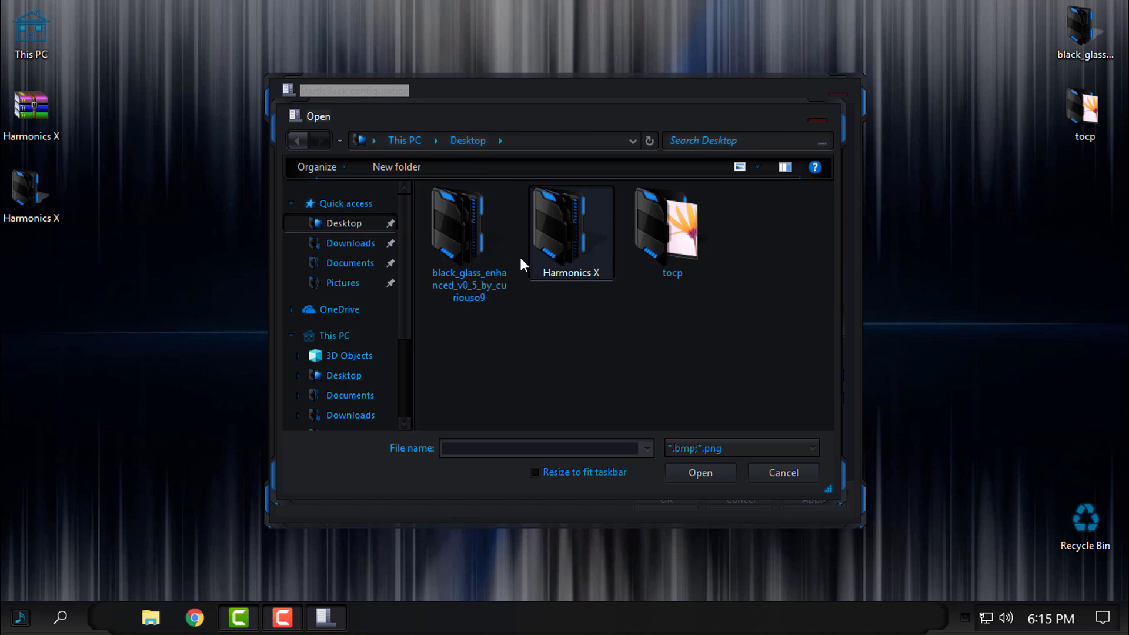
double_click(571, 230)
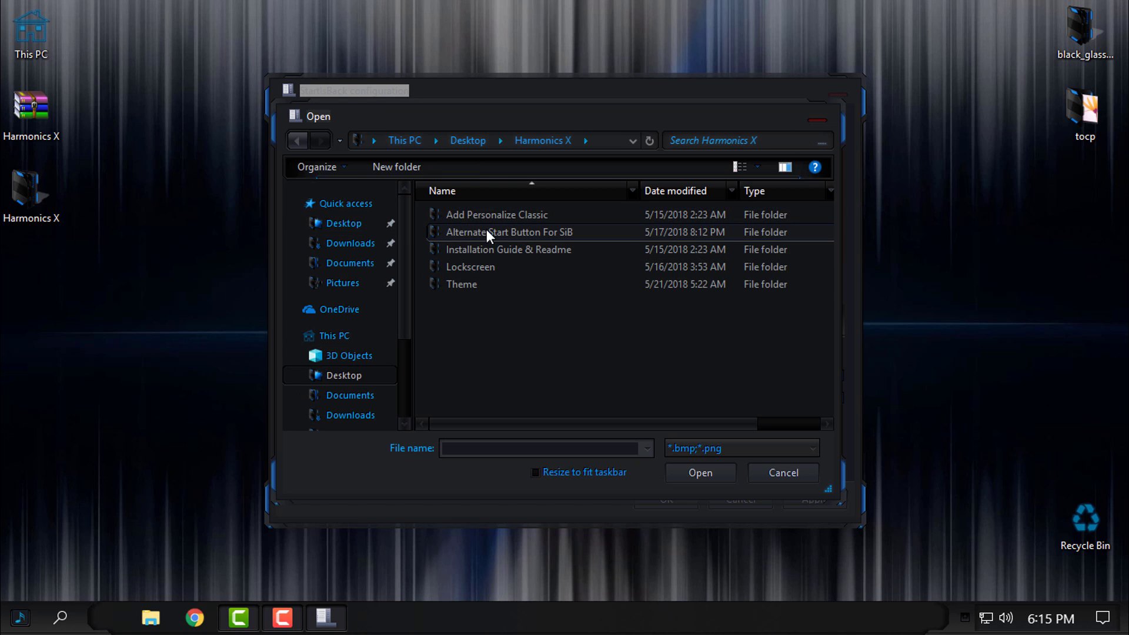
double_click(509, 231)
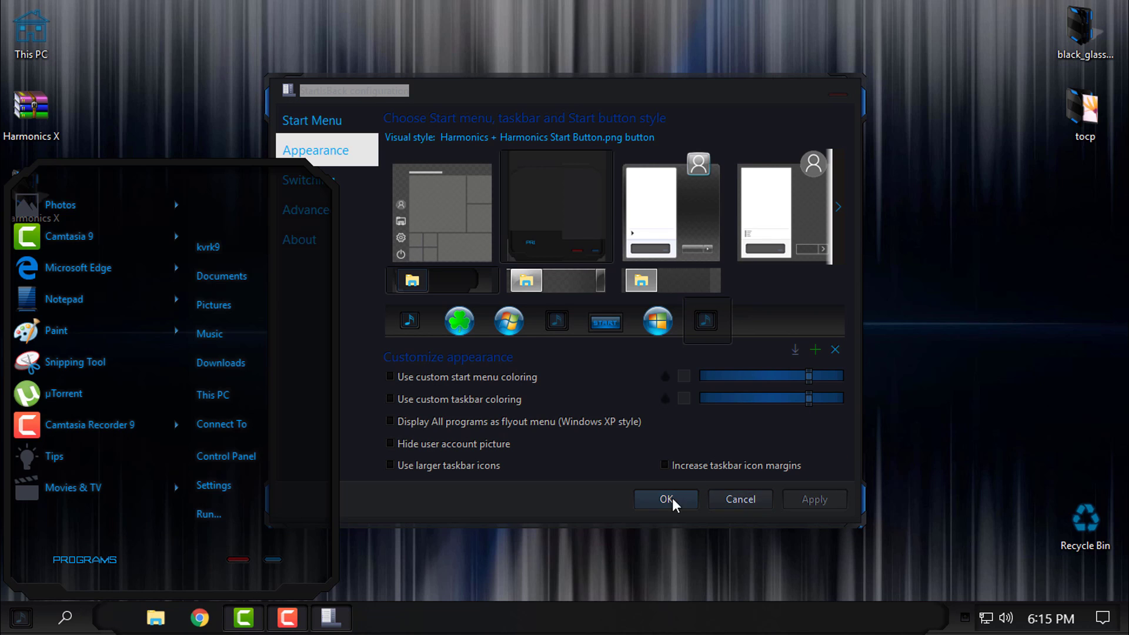
- Confirm the StartIsBack++ configuration with OK
click(664, 499)
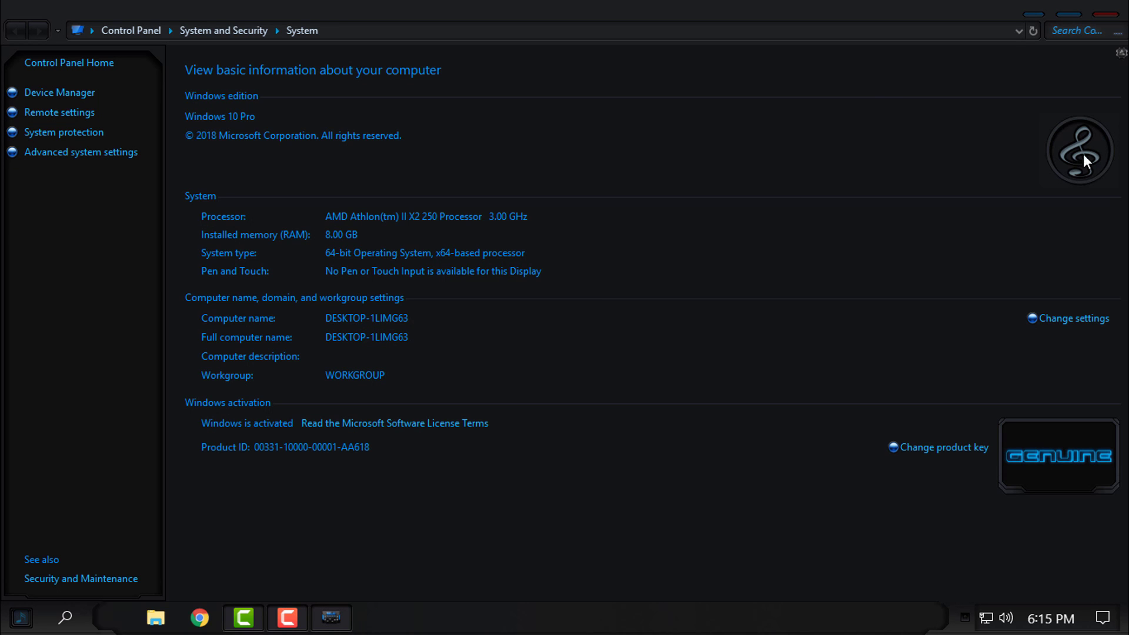
mouse_move(1063, 319)
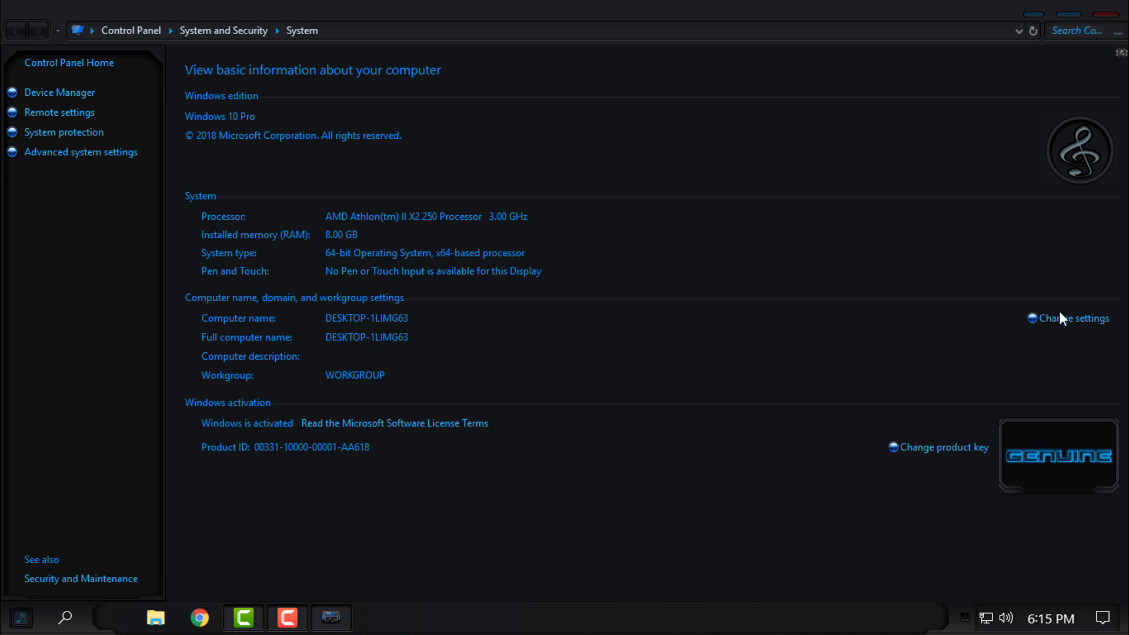
mouse_move(1004, 478)
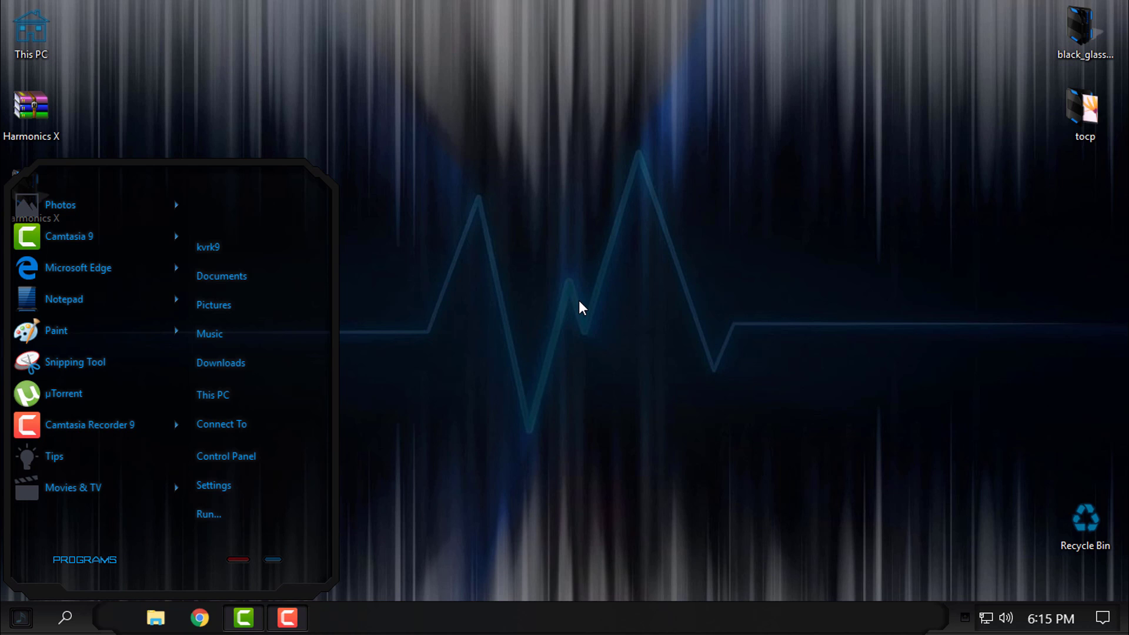
mouse_move(238, 276)
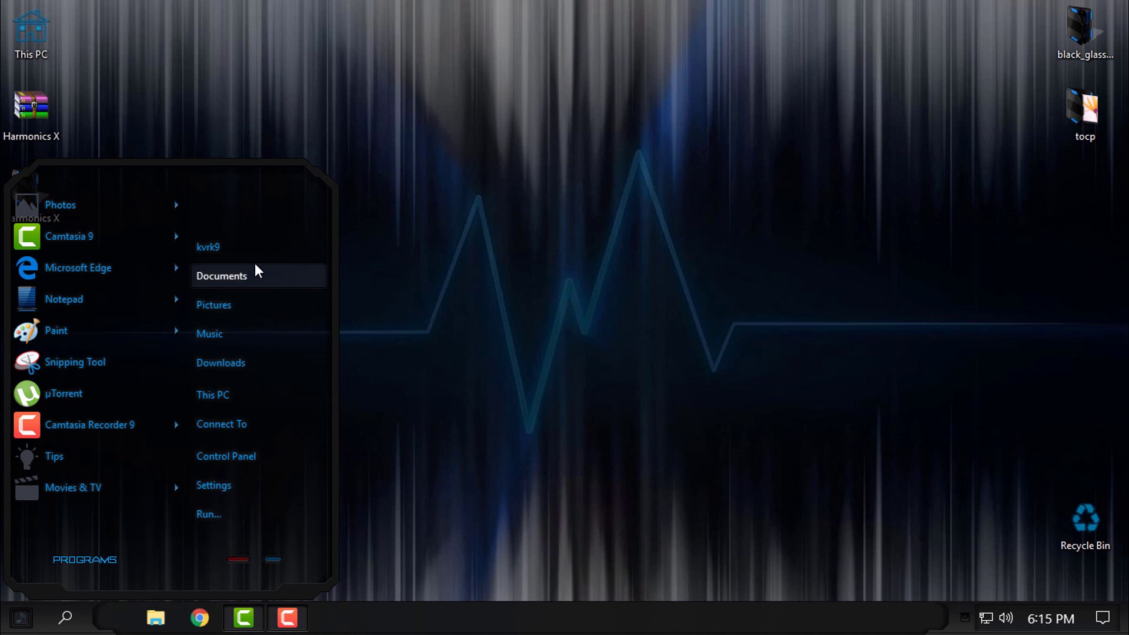
- View the themed context menu on the start menu's folder shortcuts
right_click(223, 275)
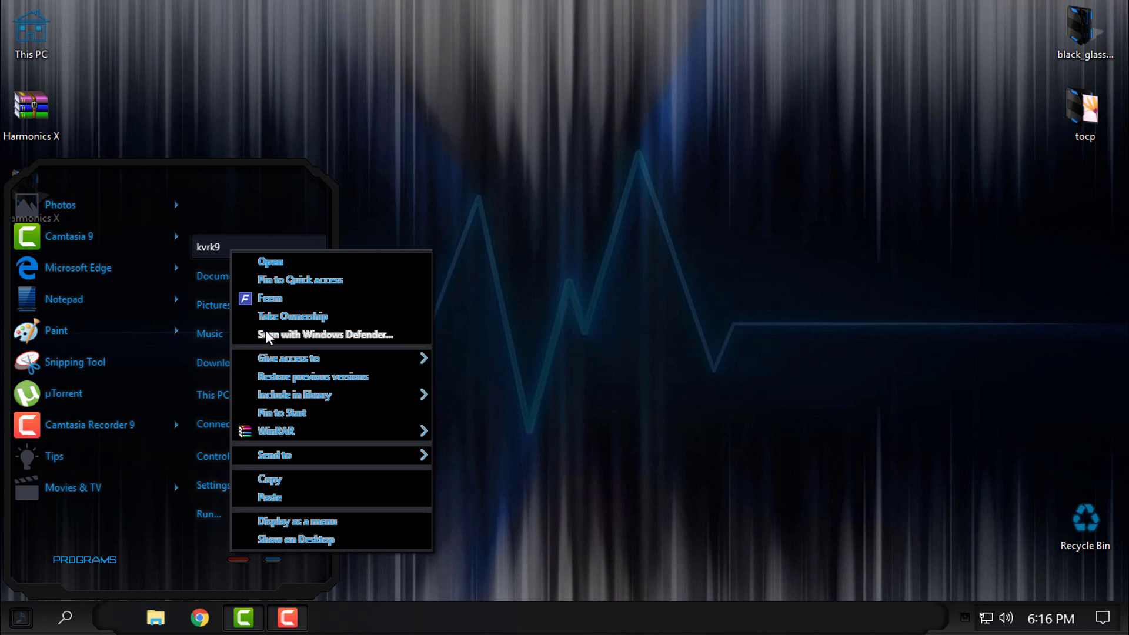
mouse_move(270, 493)
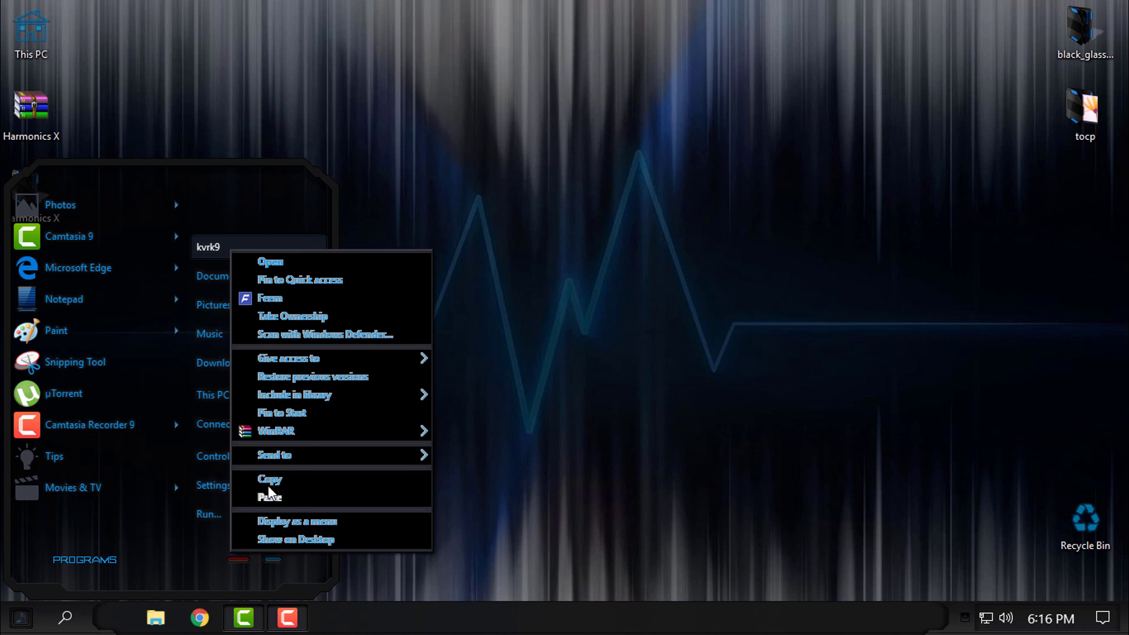
mouse_move(271, 298)
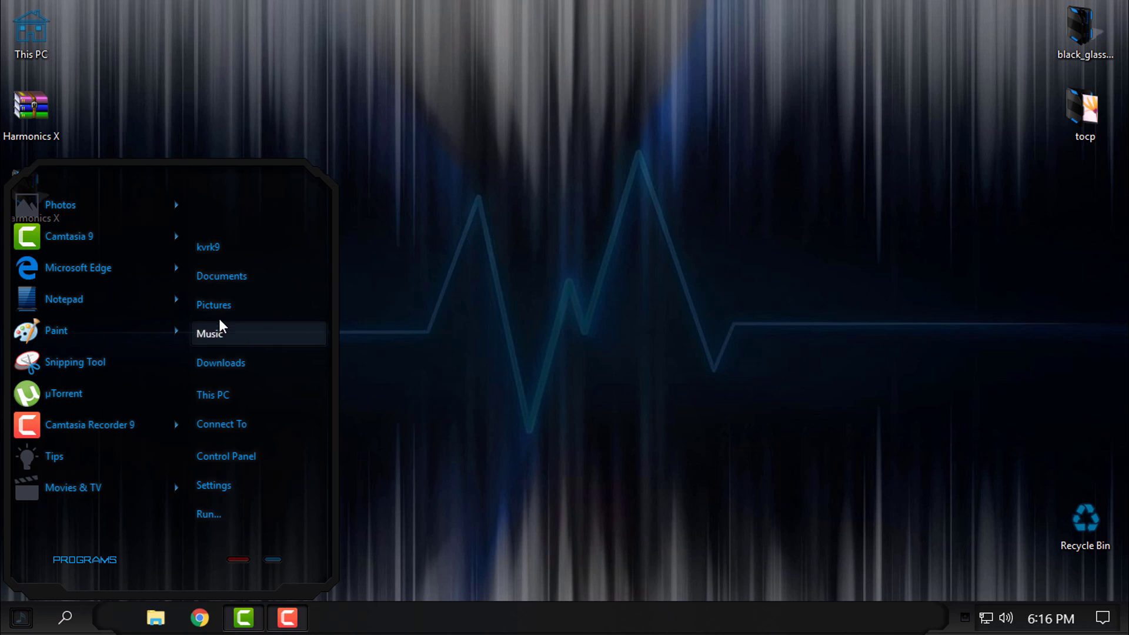
right_click(208, 246)
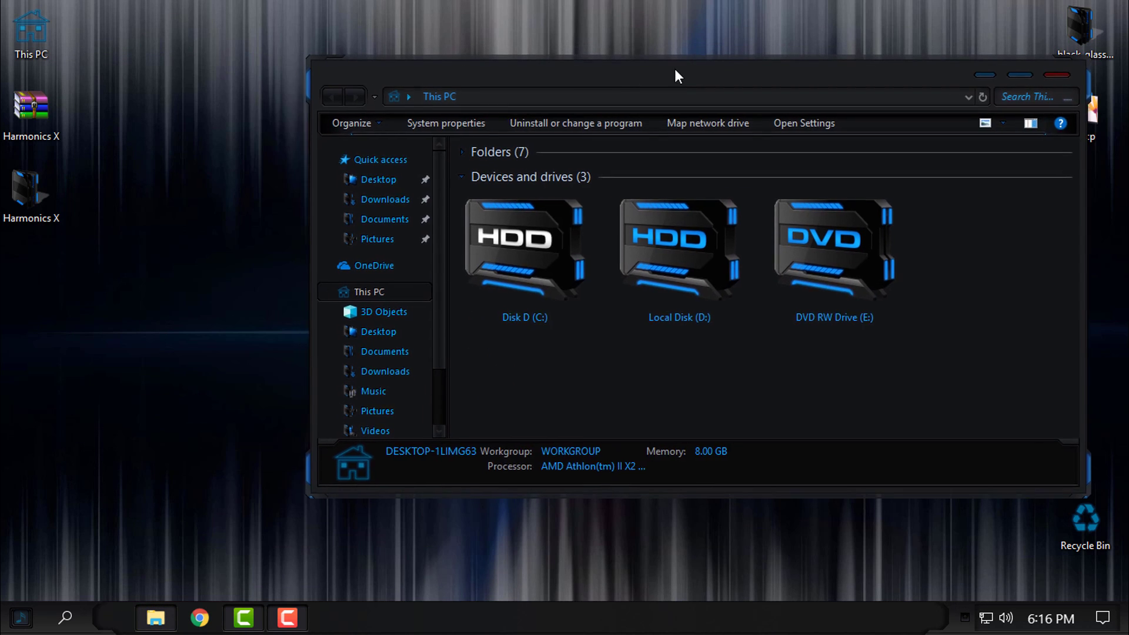
- Reposition the This PC window to view the HUD drive icons, then close it
drag(678, 75, 576, 80)
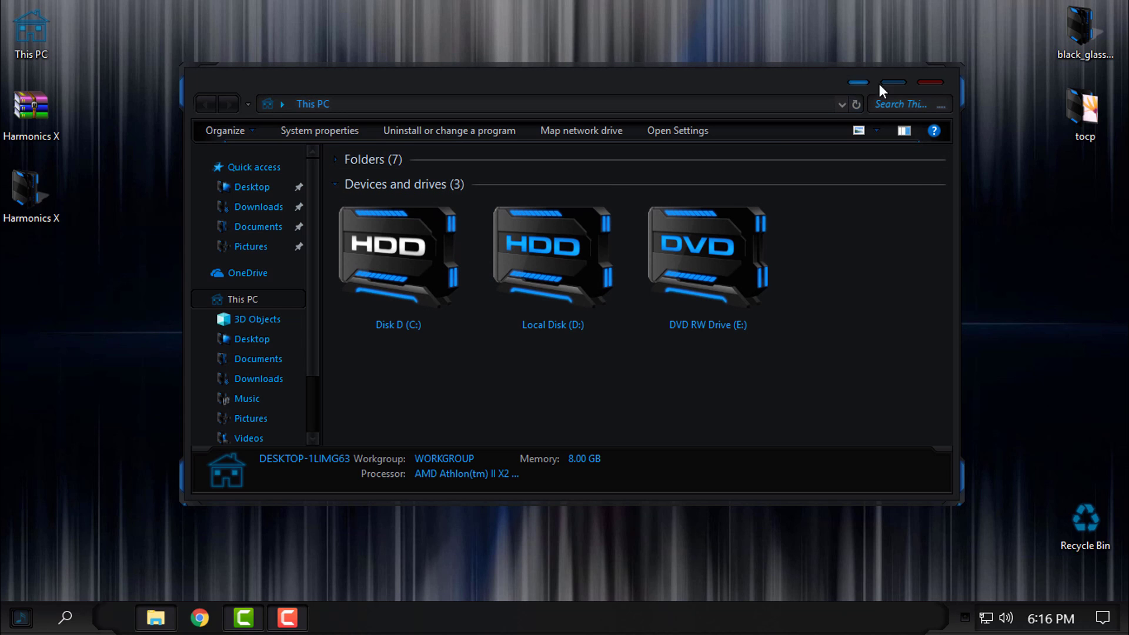
mouse_move(1059, 193)
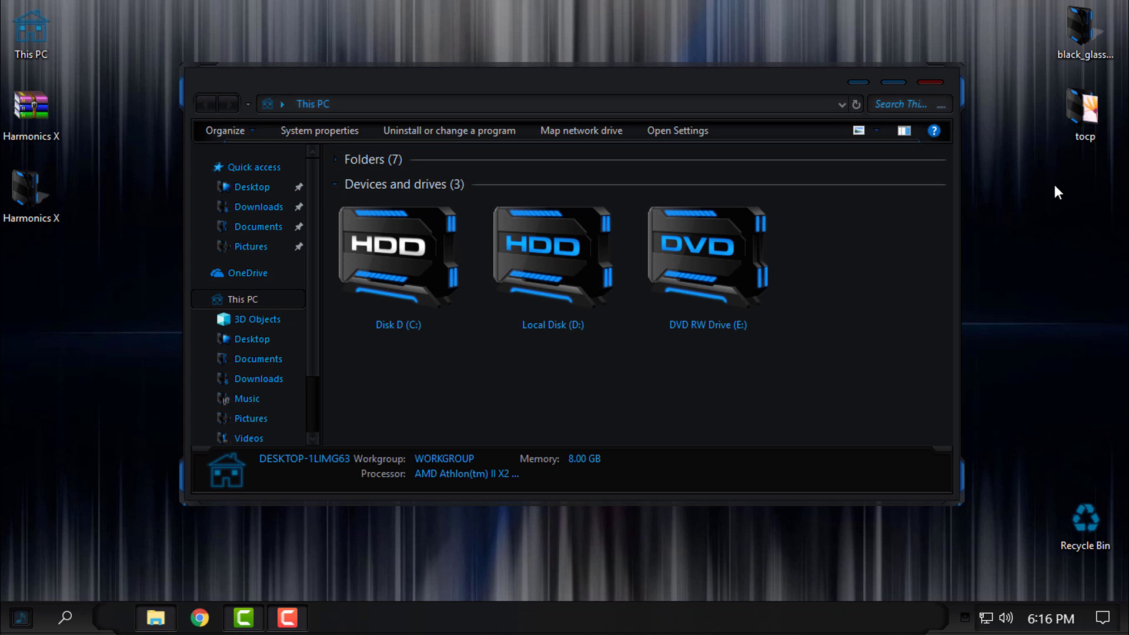
mouse_move(892, 127)
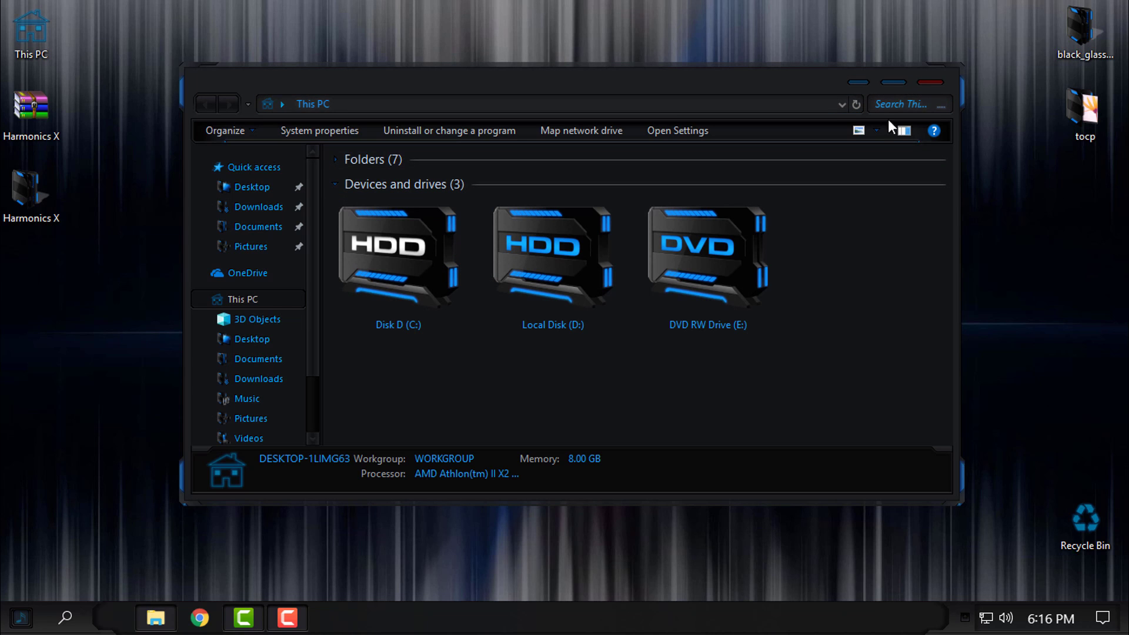
mouse_move(983, 135)
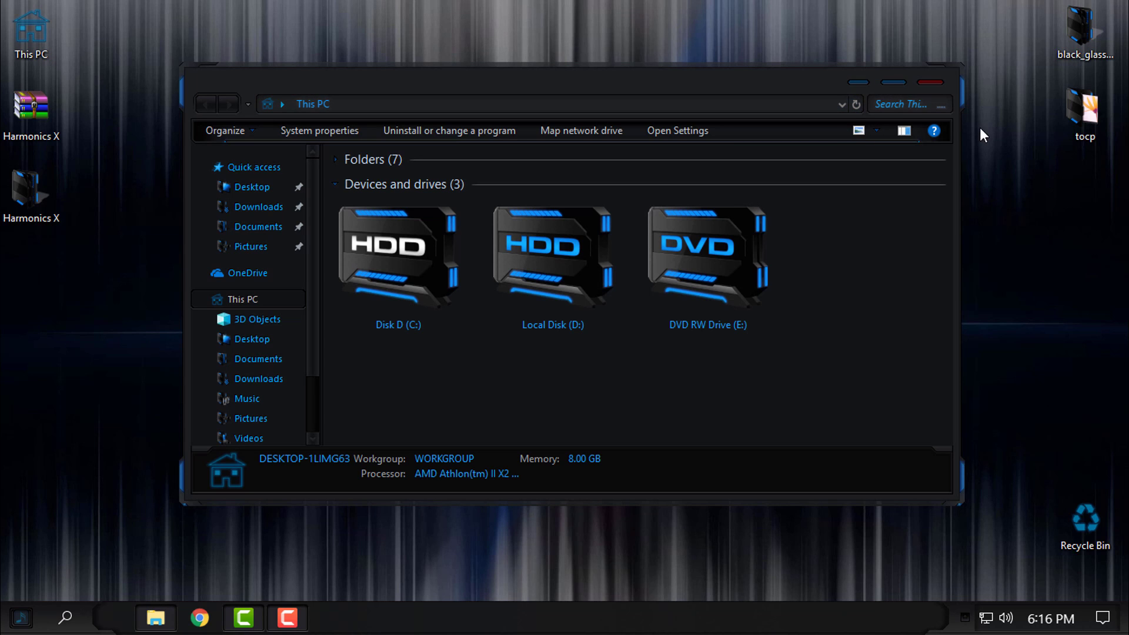
mouse_move(903, 131)
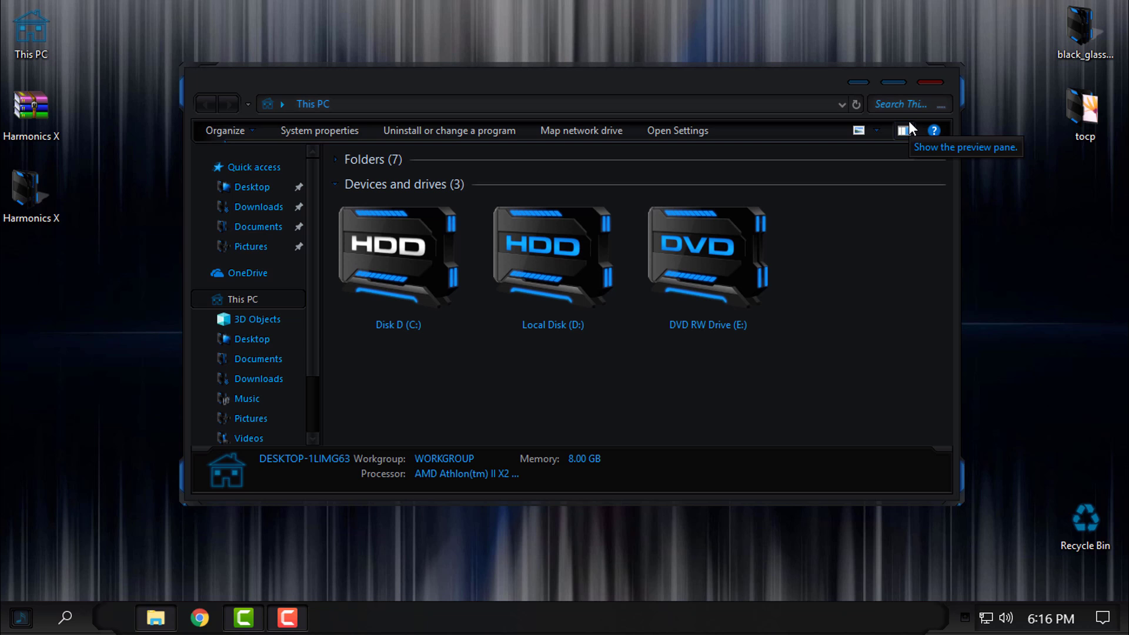
mouse_move(939, 101)
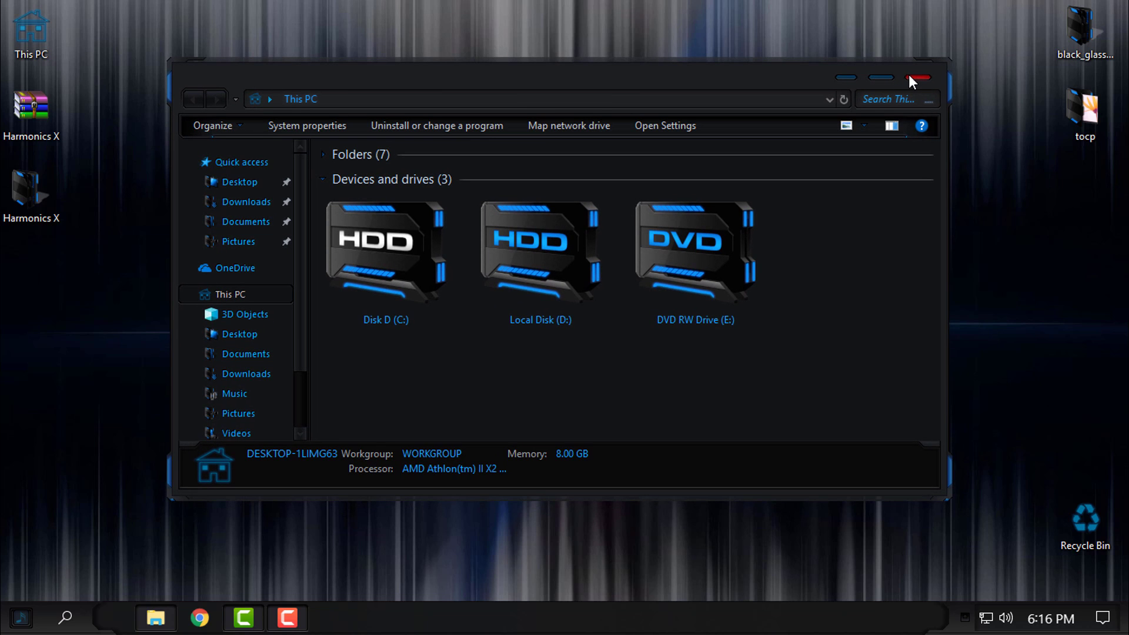
click(918, 79)
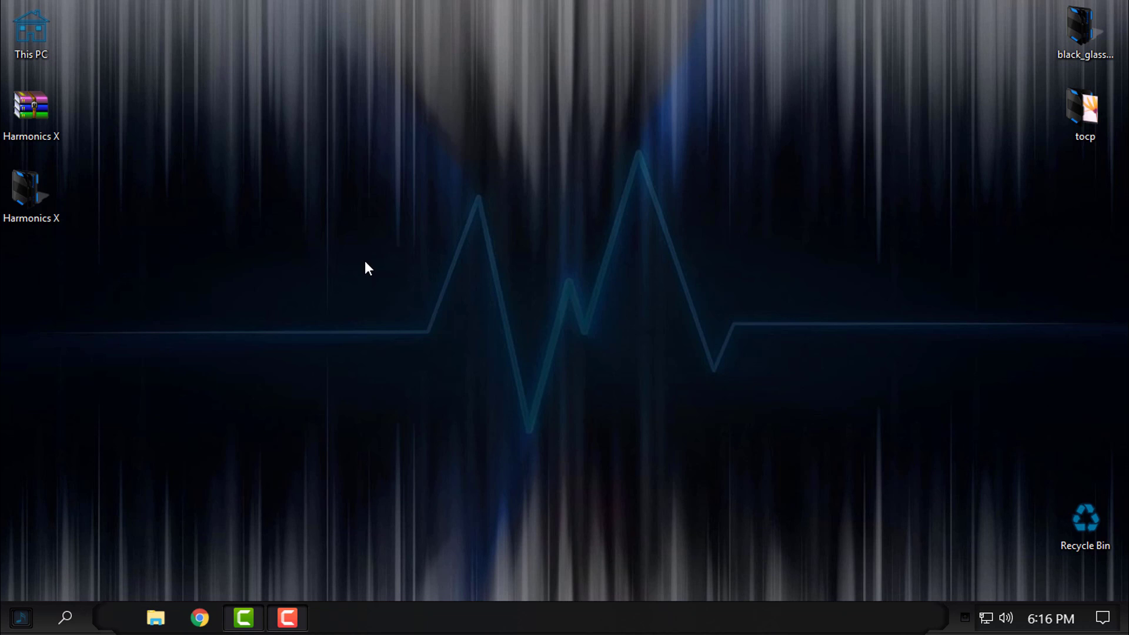